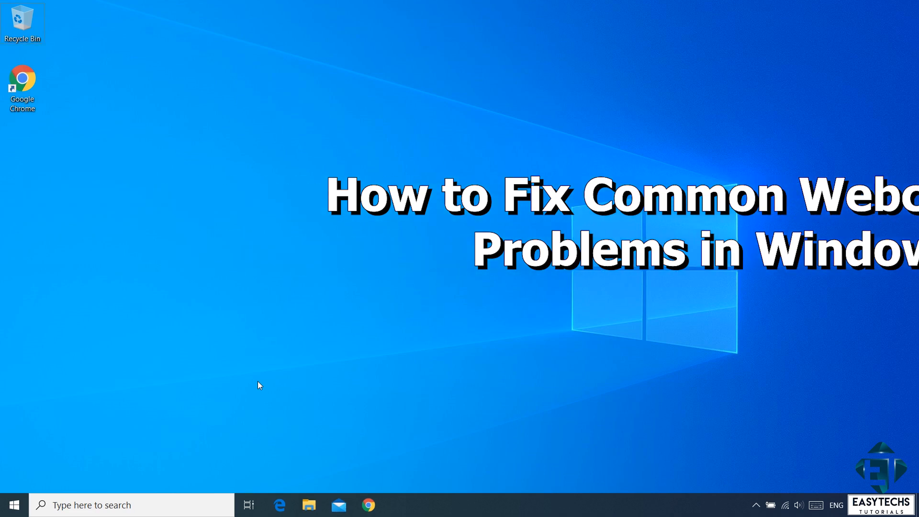
- Search the taskbar for Camera and launch the Camera app, which reports it can't find the webcam
text(camera privacy settings)
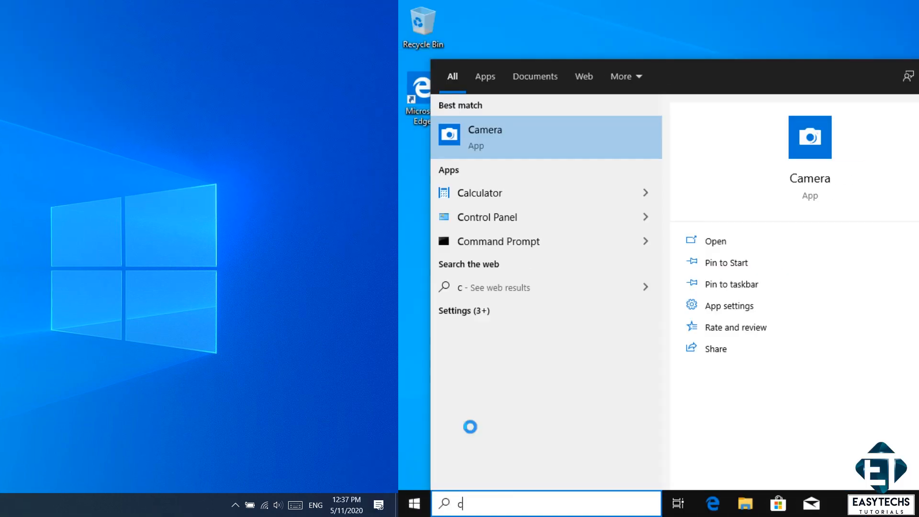
click(714, 240)
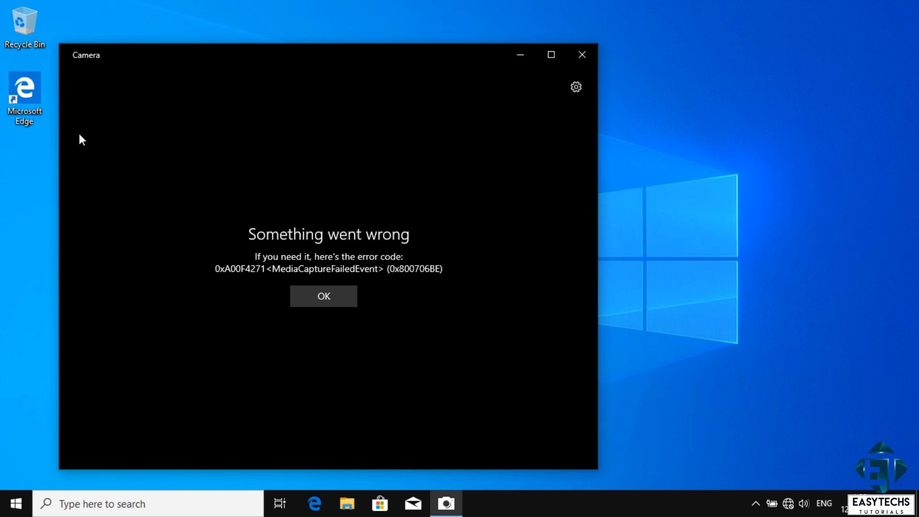
text(camer)
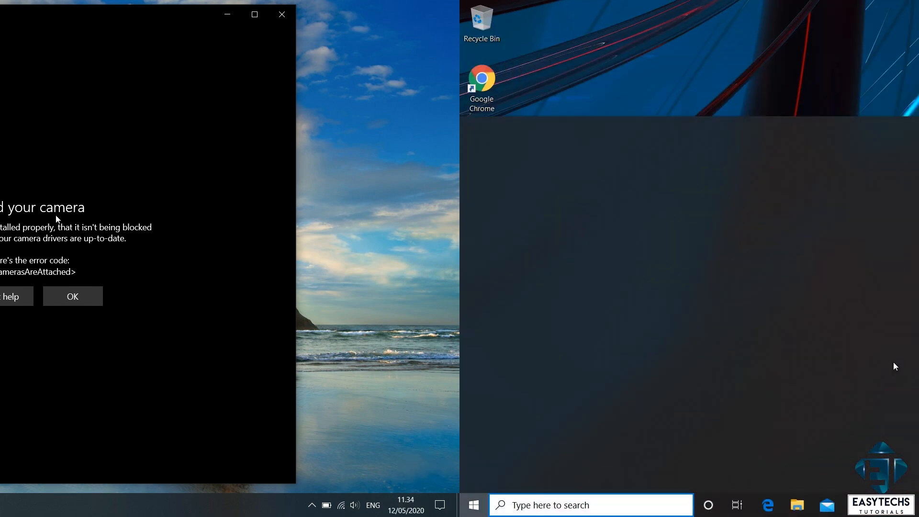
- Open Zoom's Settings and view the Video section showing a blank preview with no camera
click(72, 296)
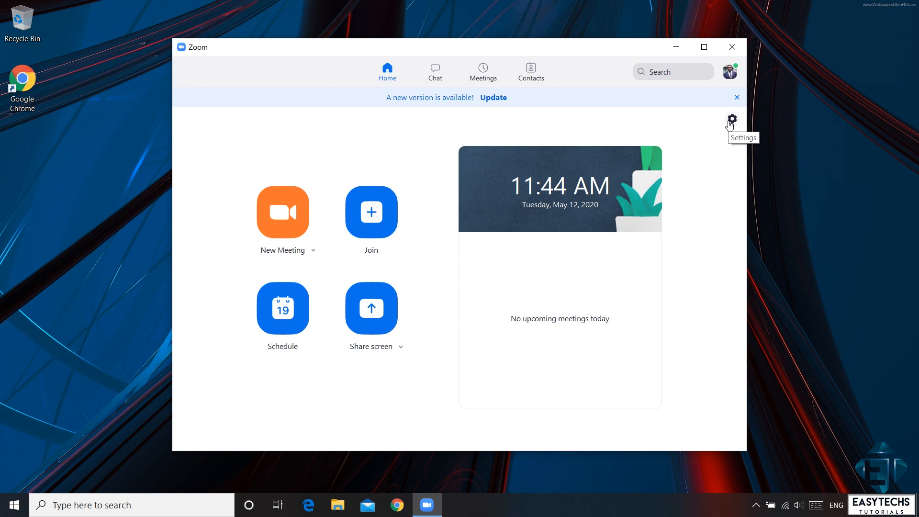
click(731, 119)
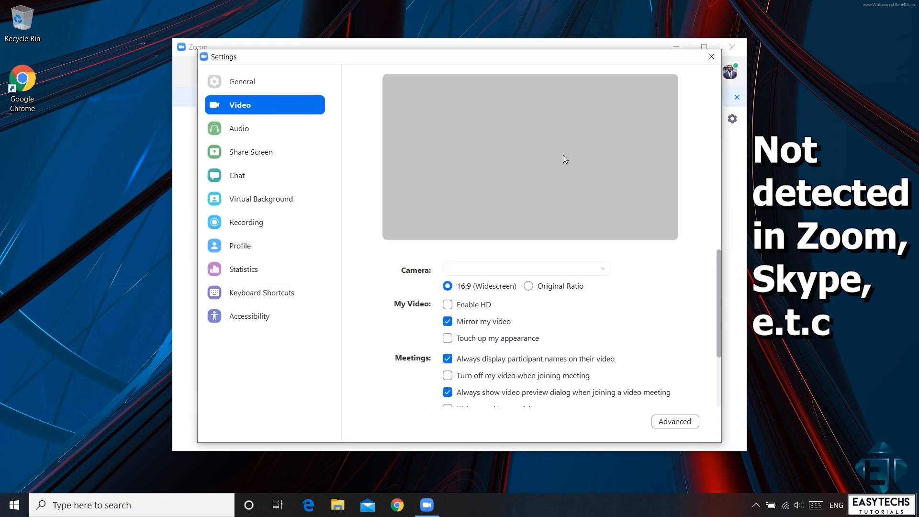
mouse_move(508, 152)
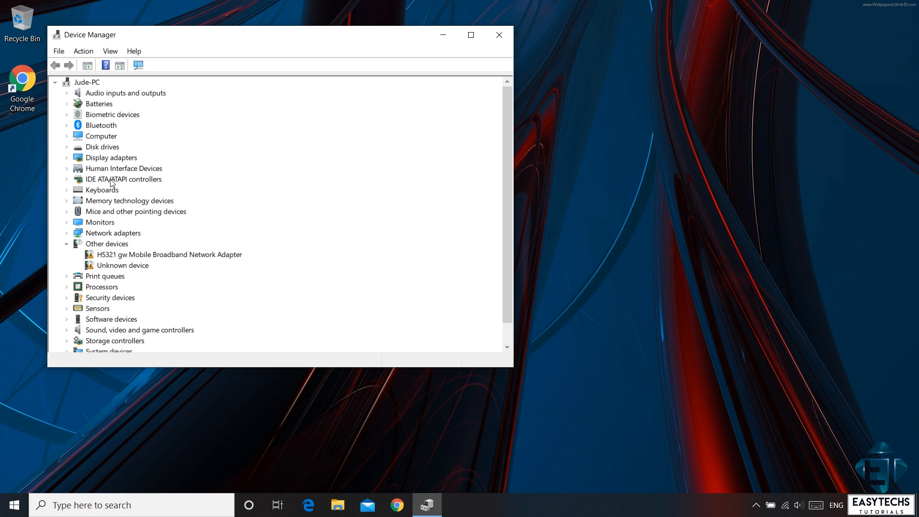
mouse_move(81, 304)
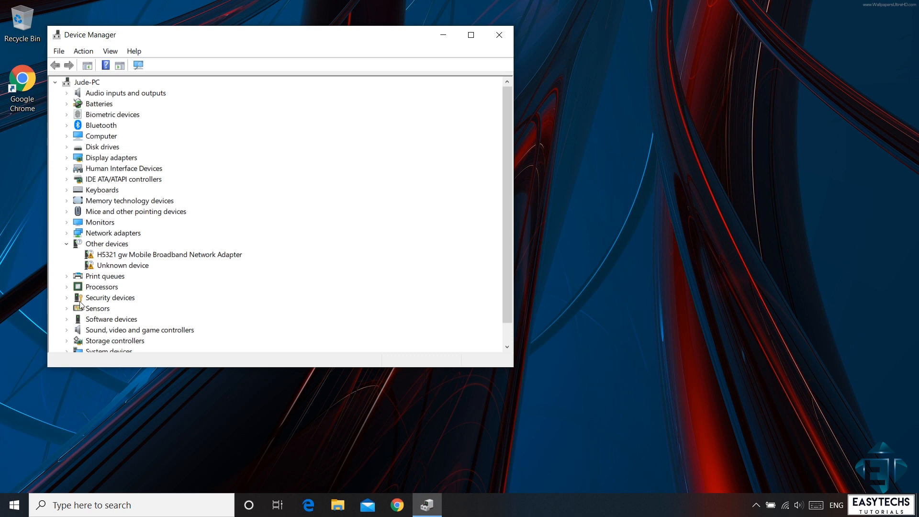
mouse_move(79, 104)
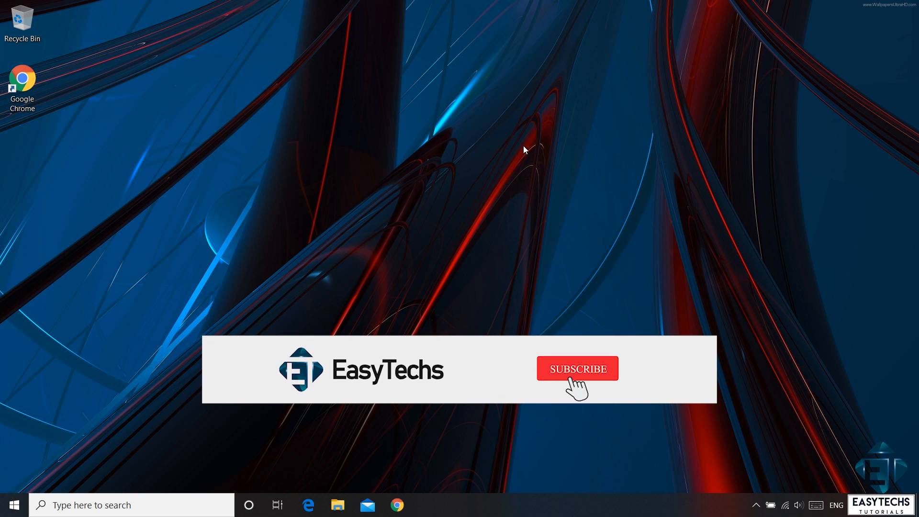
- Search 'zoom' from the taskbar and launch Zoom to its home screen
click(577, 368)
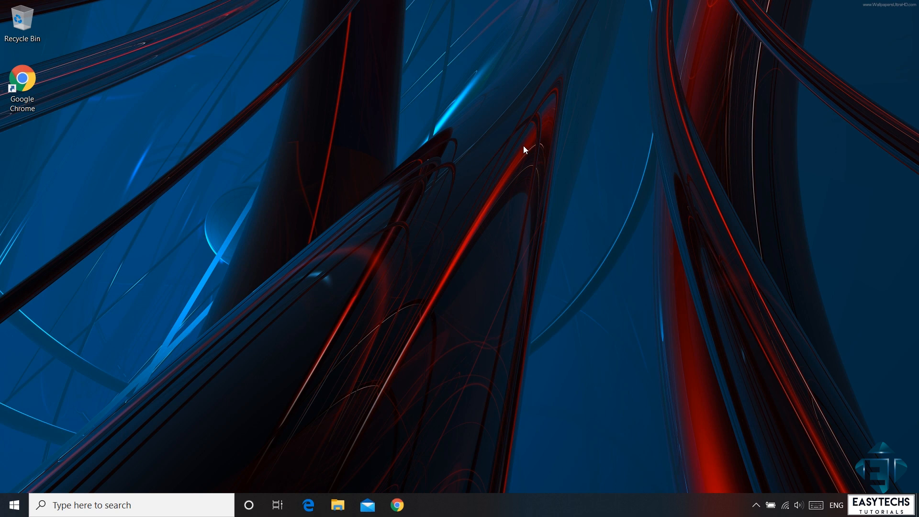
mouse_move(636, 394)
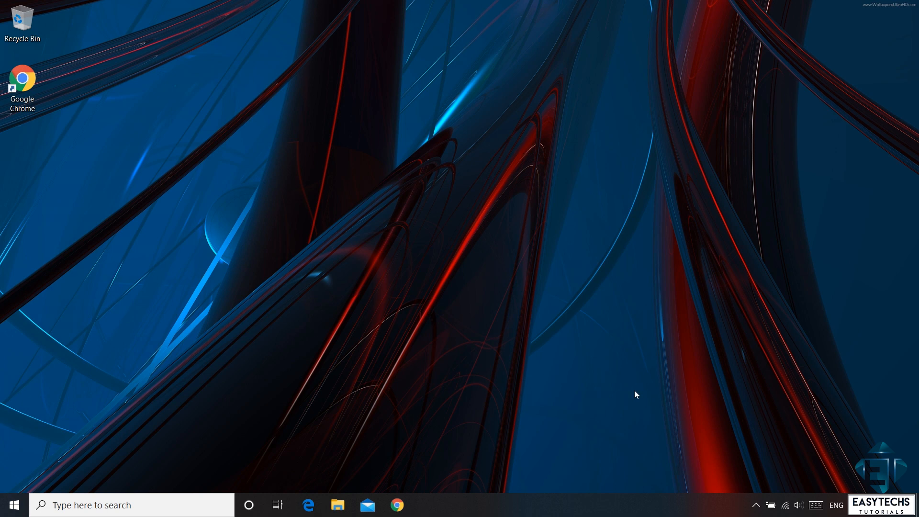
text(zoom)
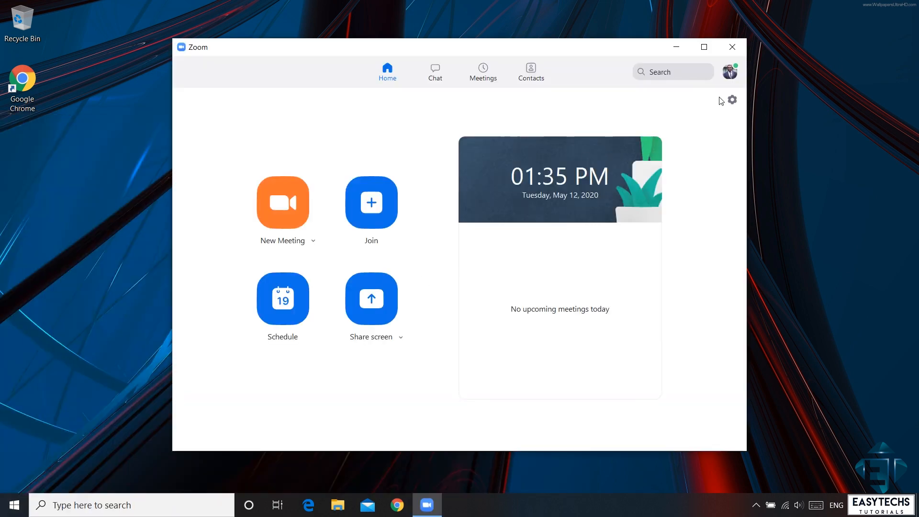
- Check Zoom's Video settings still show no camera, then close Zoom
click(732, 99)
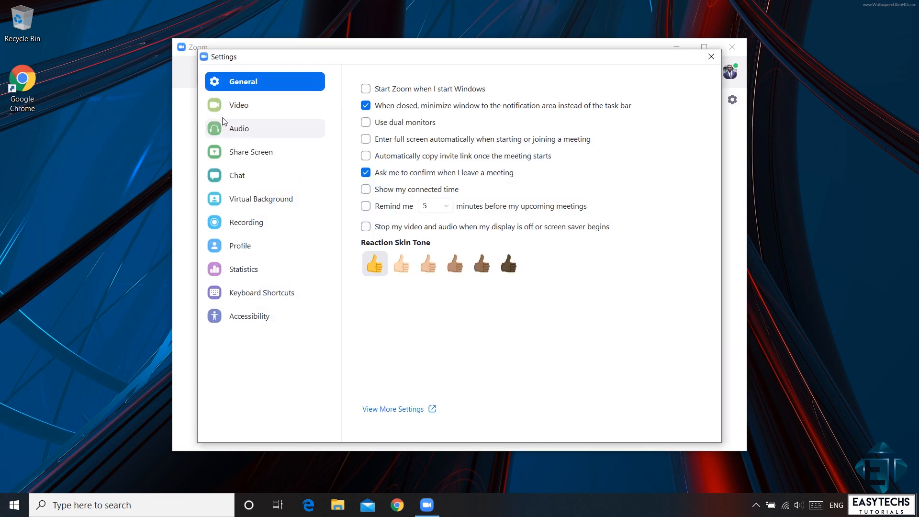
click(239, 104)
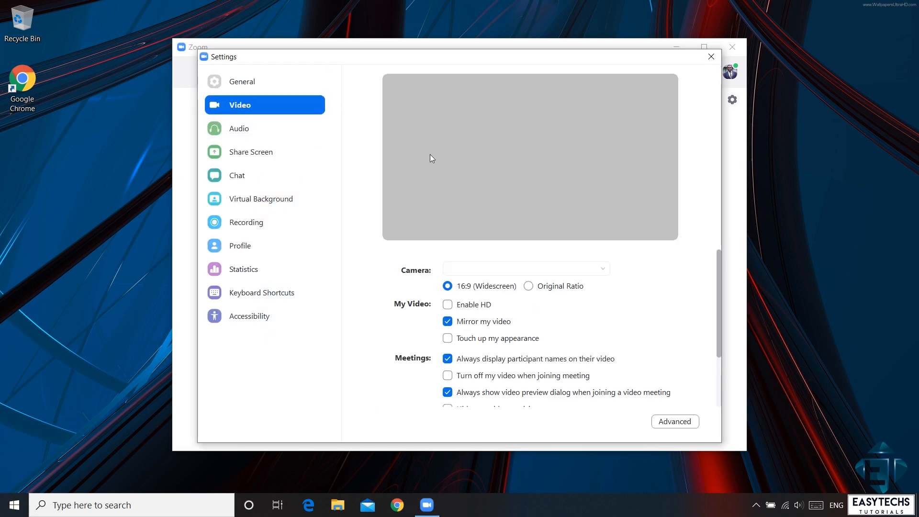
mouse_move(523, 162)
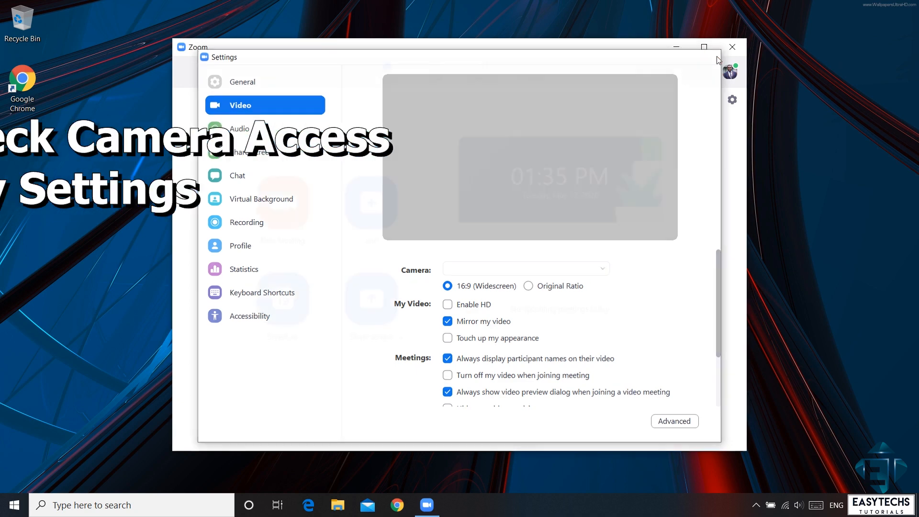
click(731, 47)
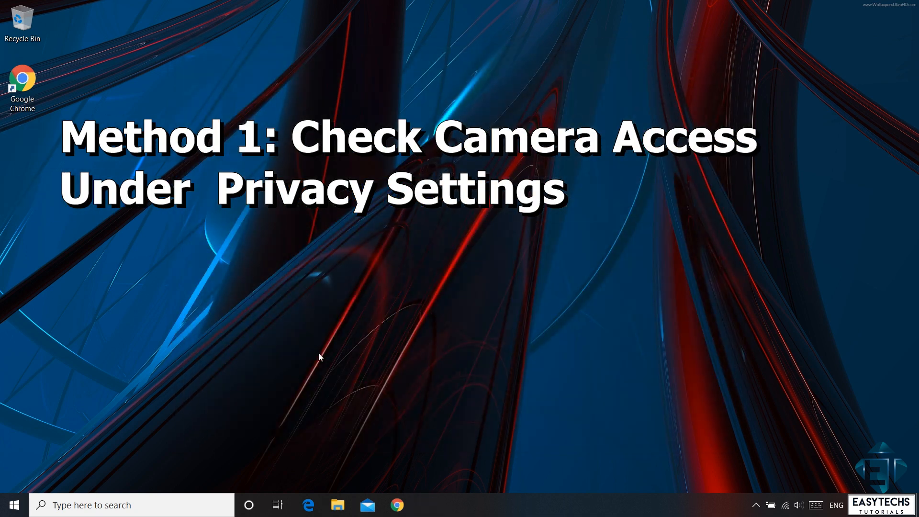
mouse_move(151, 388)
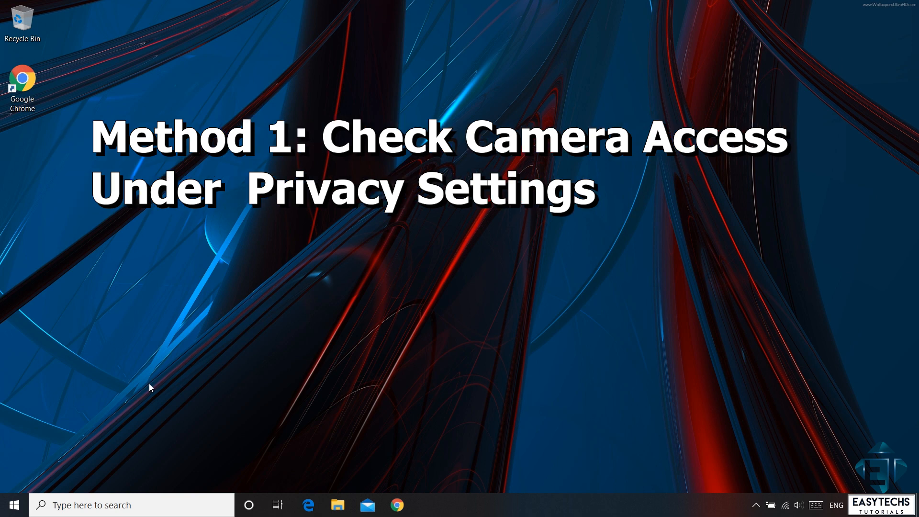
- Open Windows Settings from the Start menu's gear icon
click(13, 504)
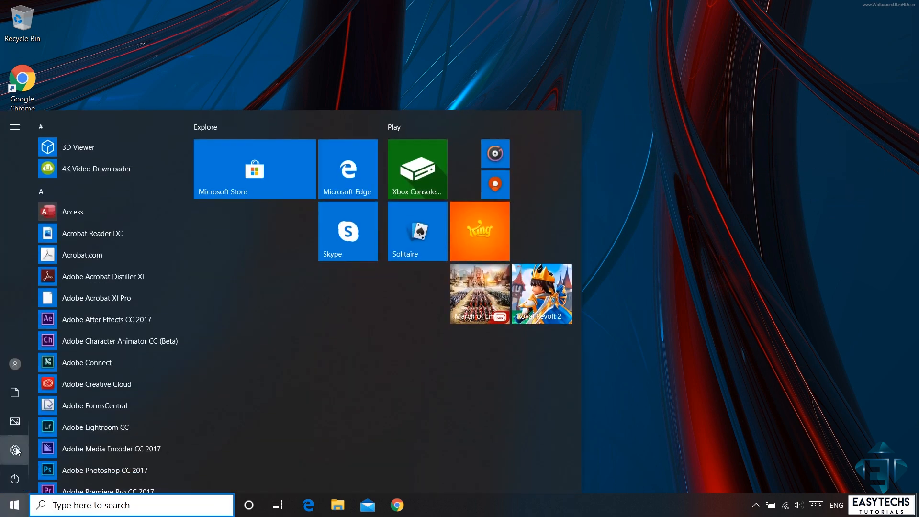
click(14, 449)
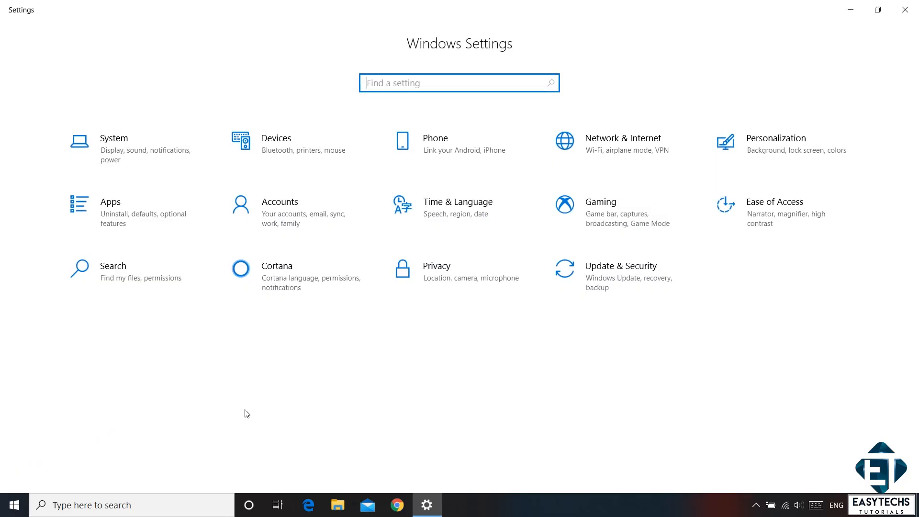
mouse_move(451, 283)
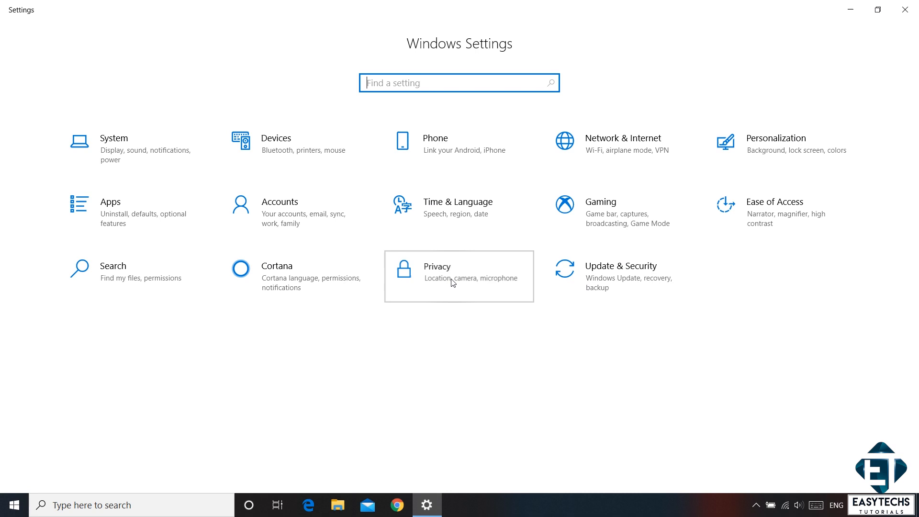
- Go to Privacy > Camera and confirm device camera access and app camera access are both On
click(435, 276)
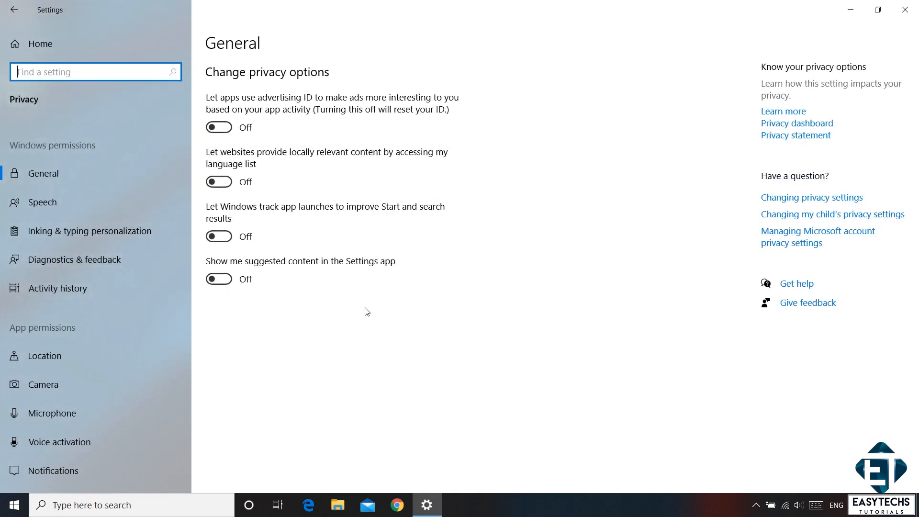
mouse_move(42, 384)
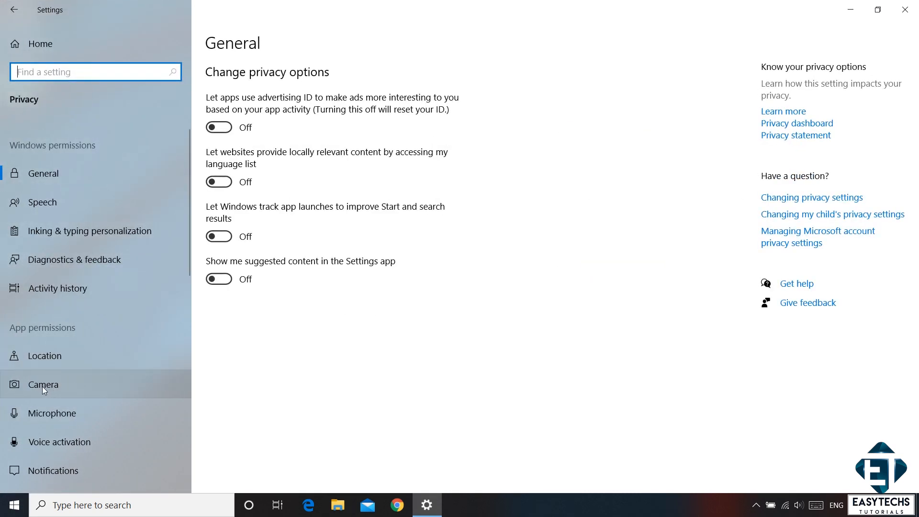
click(43, 383)
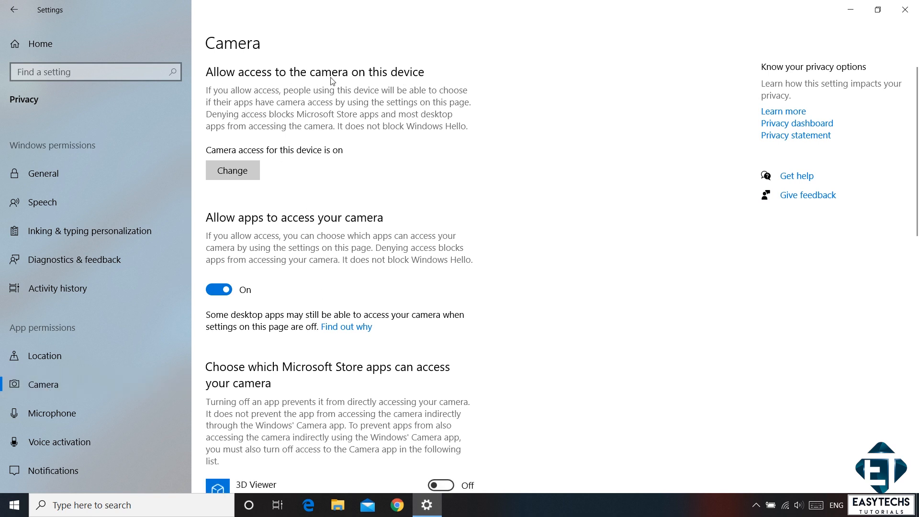
mouse_move(333, 133)
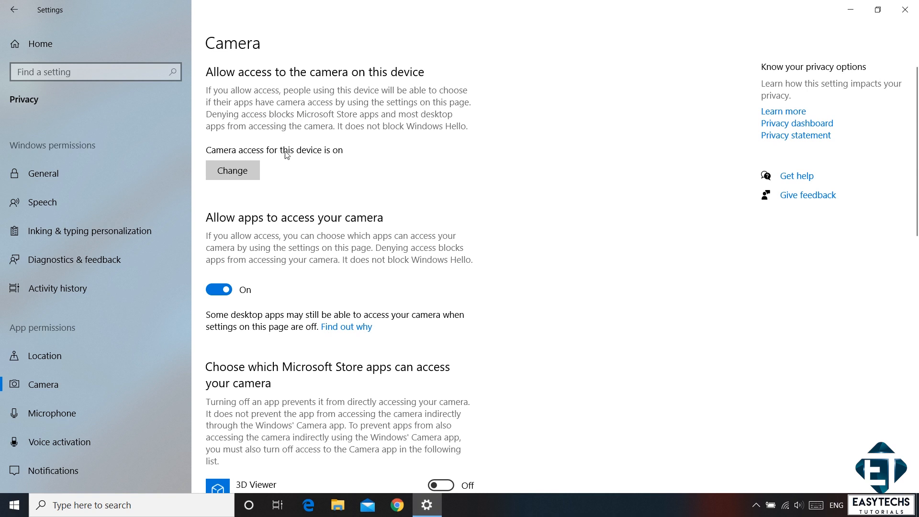
mouse_move(334, 157)
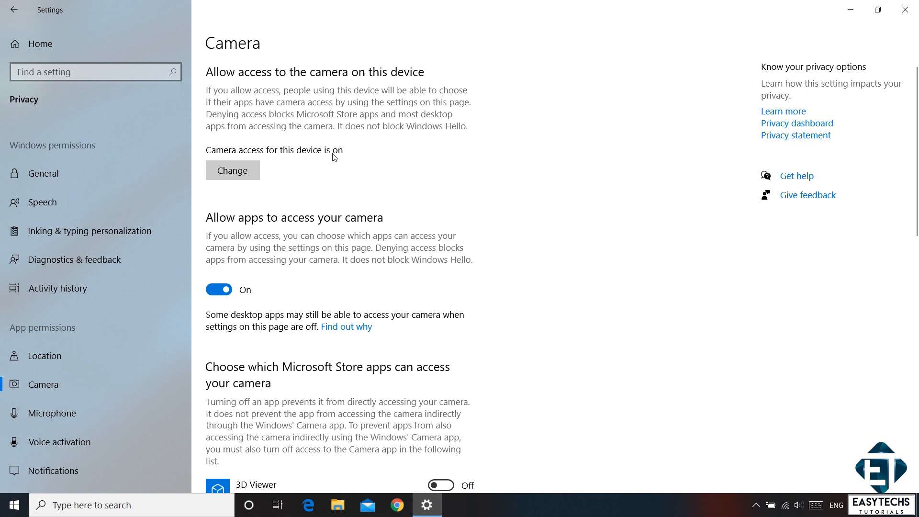
mouse_move(303, 178)
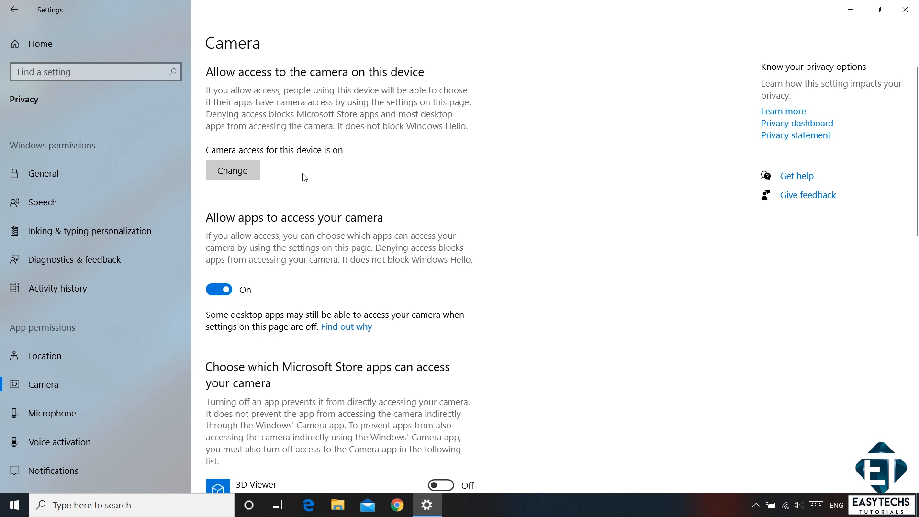
mouse_move(250, 234)
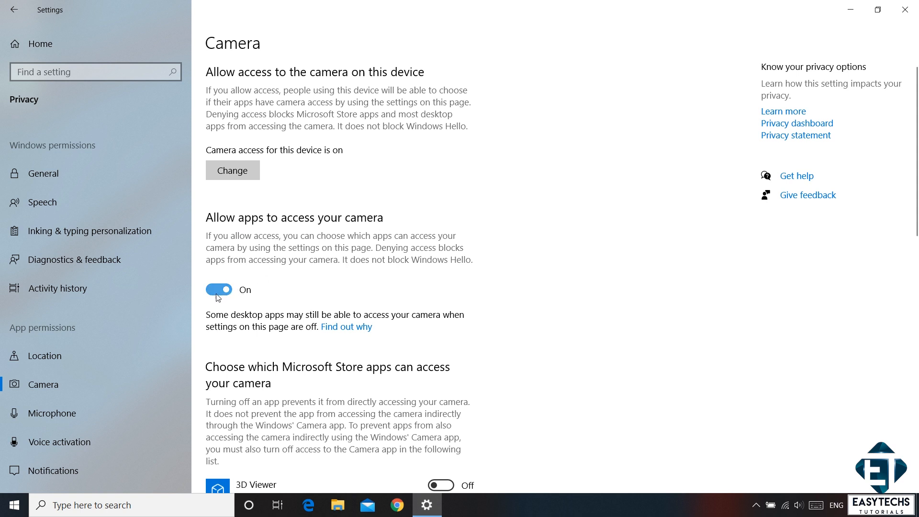
mouse_move(285, 291)
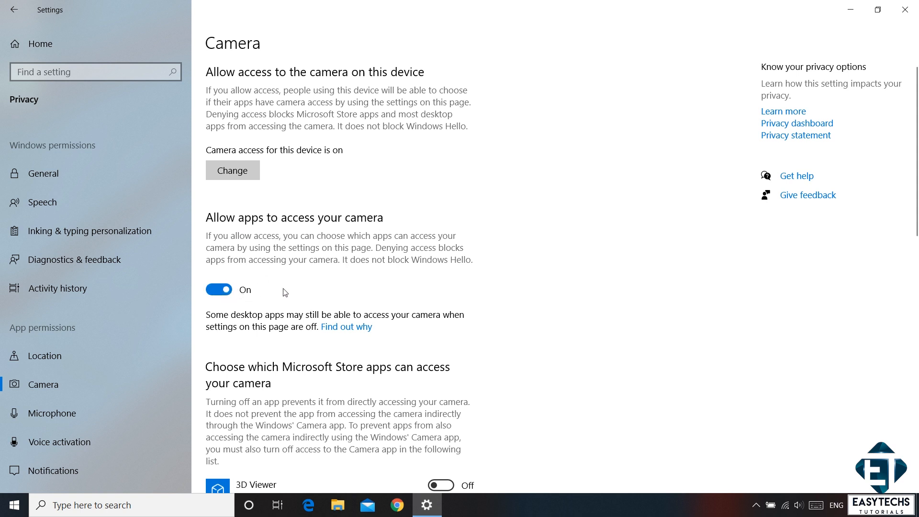
scroll(down, 3)
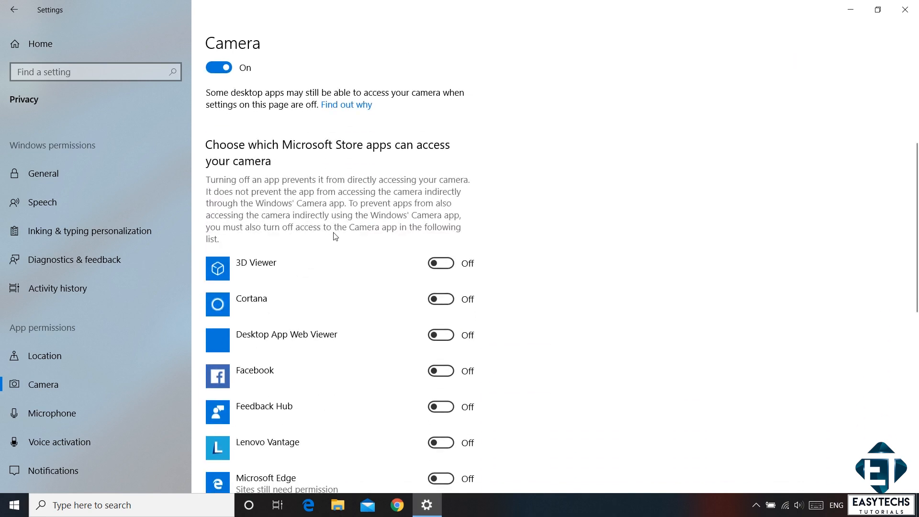
scroll(down, 3)
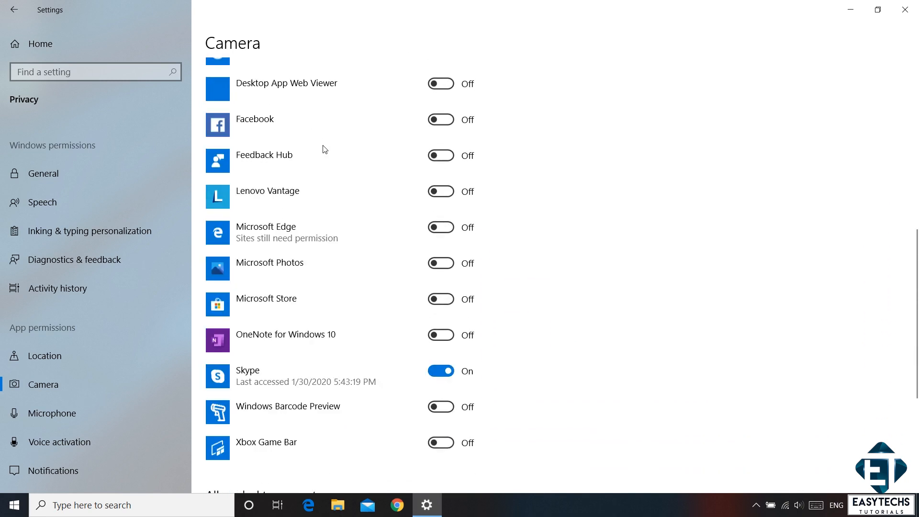
scroll(down, 3)
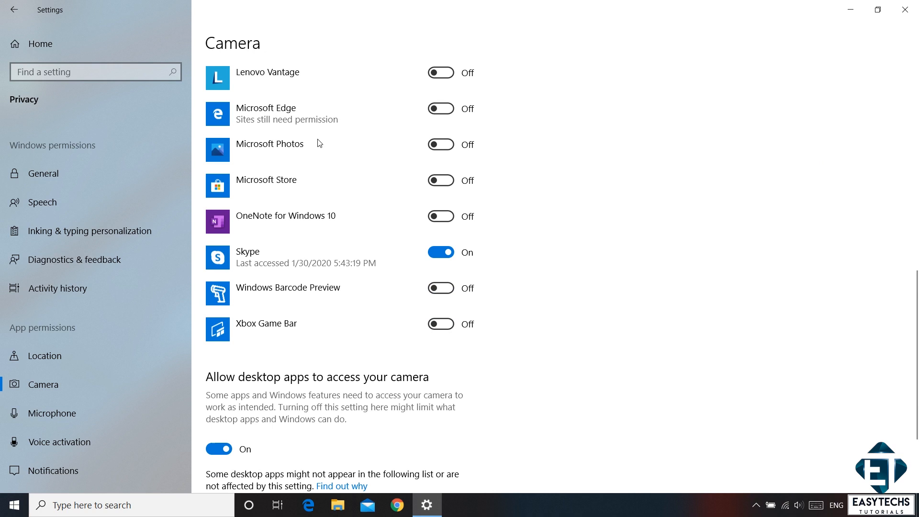
mouse_move(316, 258)
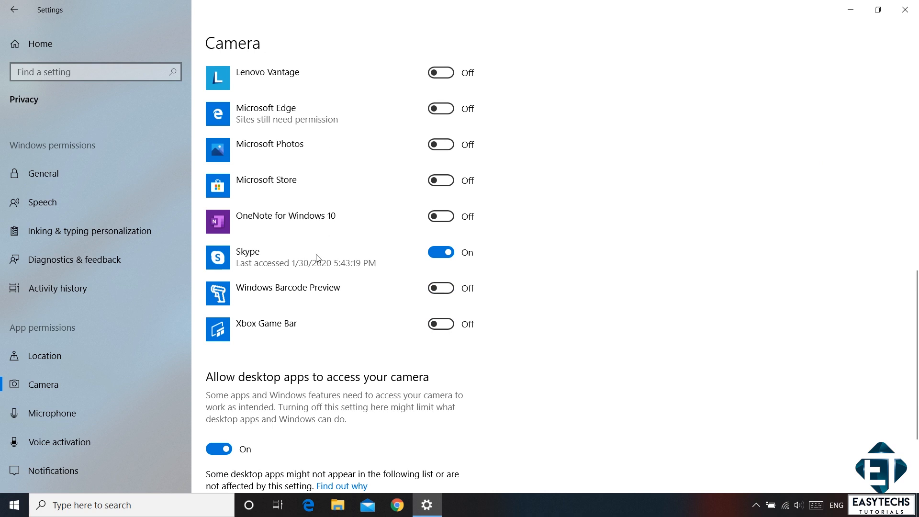
scroll(down, 3)
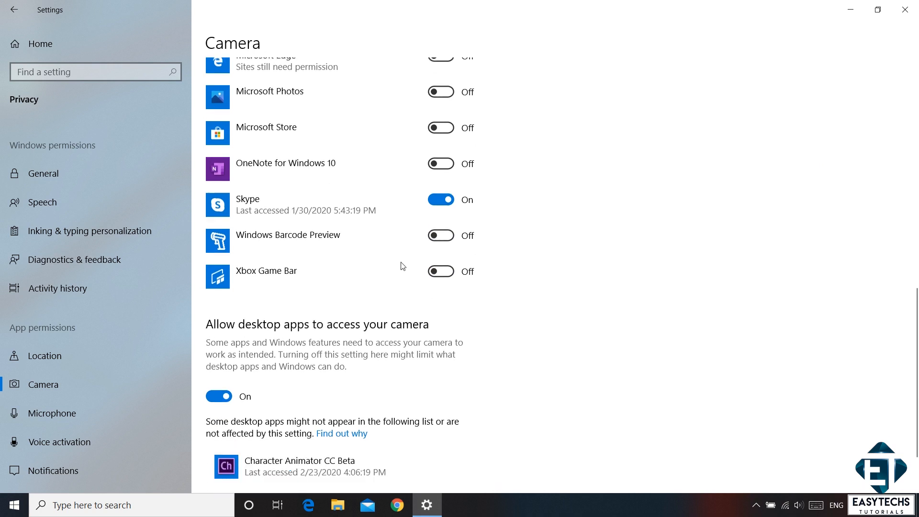
scroll(down, 3)
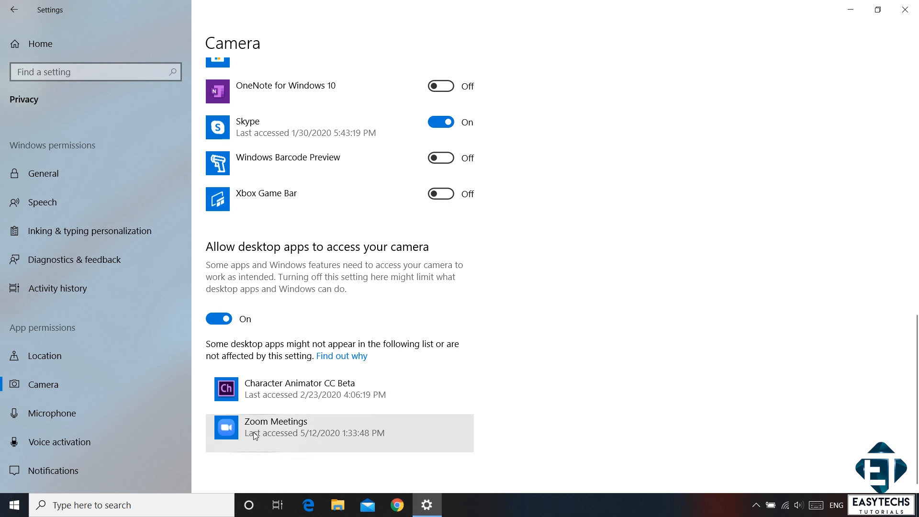
mouse_move(299, 433)
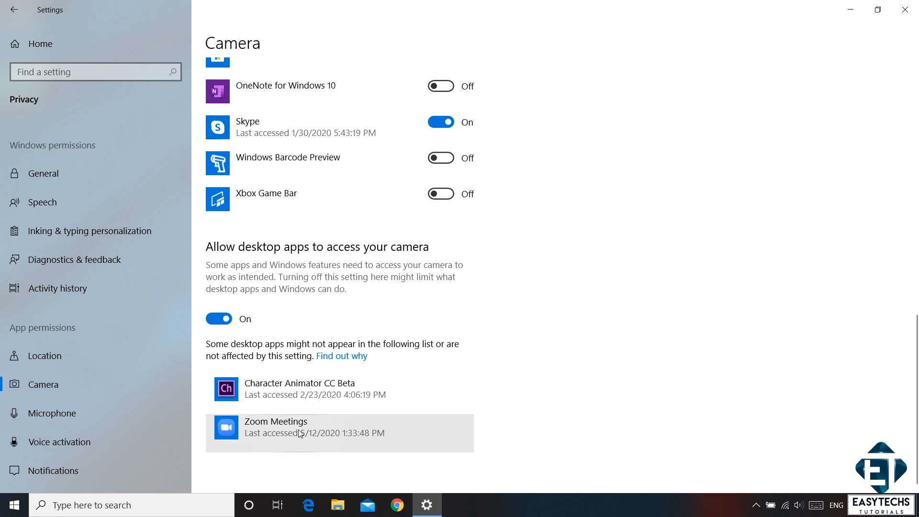
mouse_move(288, 253)
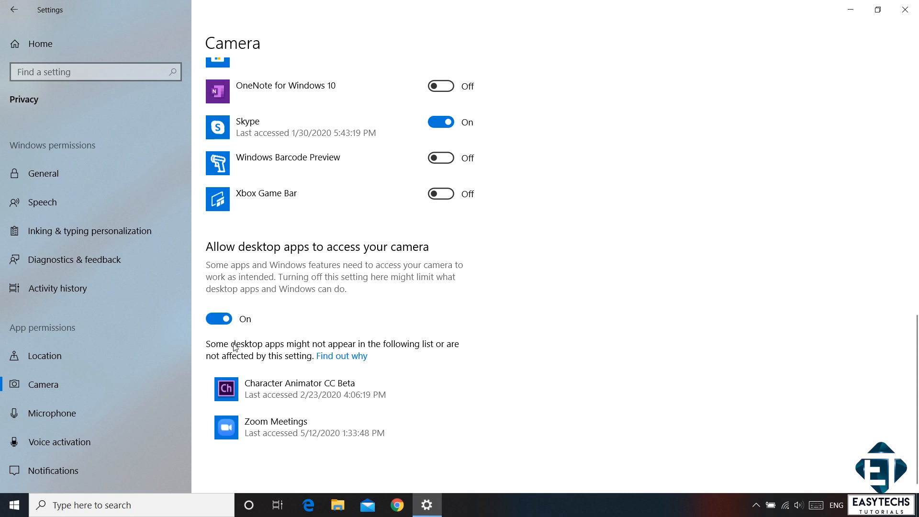
mouse_move(218, 318)
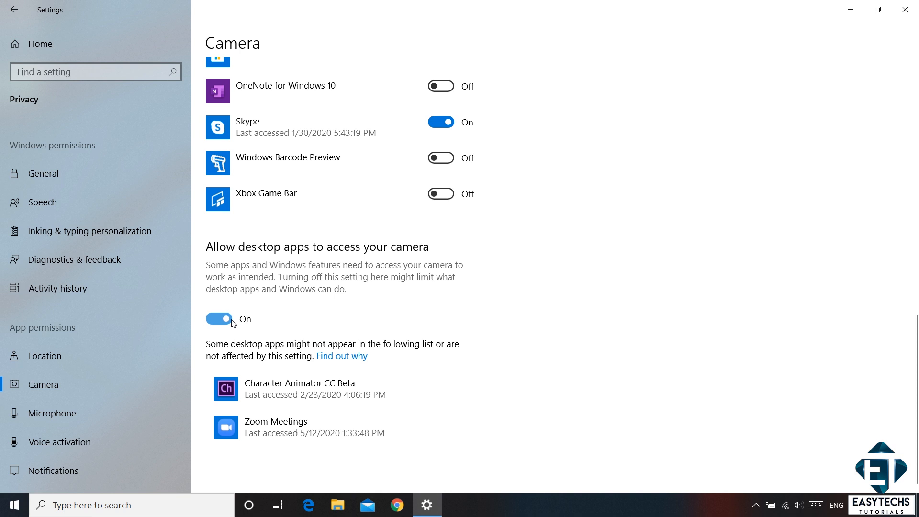
mouse_move(229, 322)
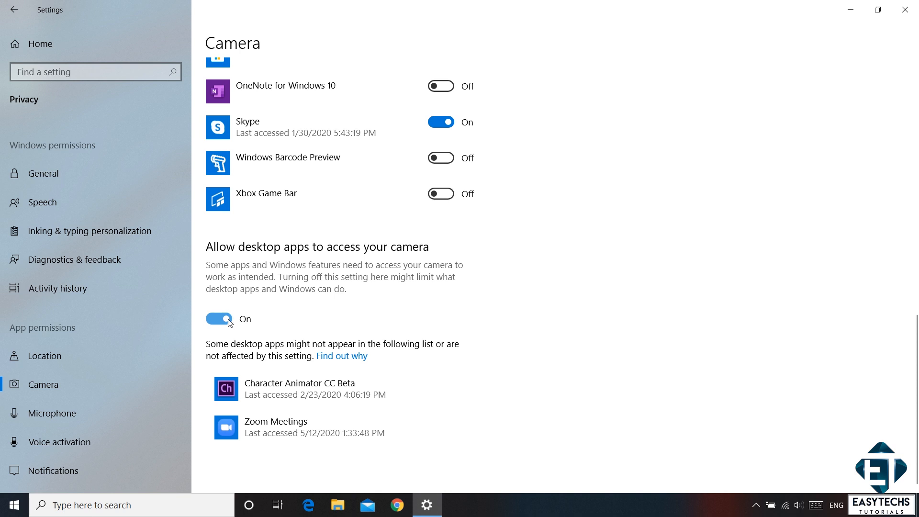
mouse_move(340, 394)
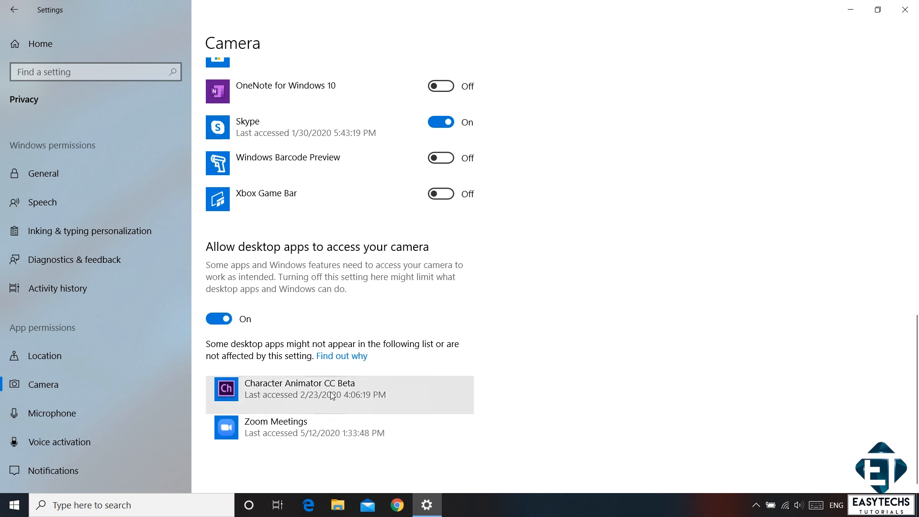
mouse_move(517, 299)
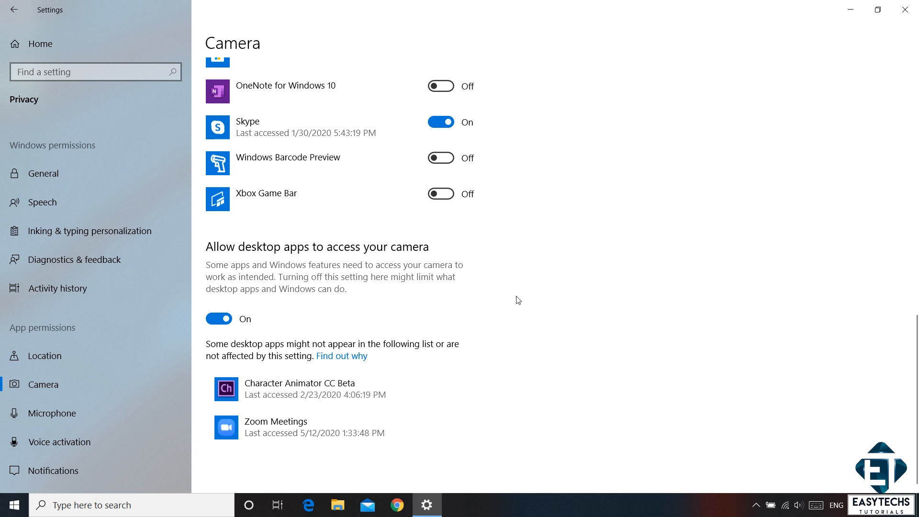
scroll(up, 3)
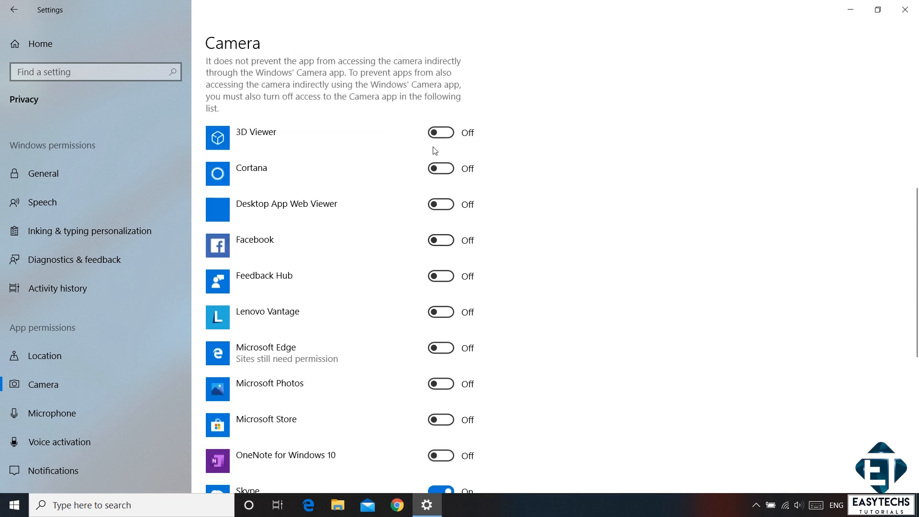
mouse_move(442, 306)
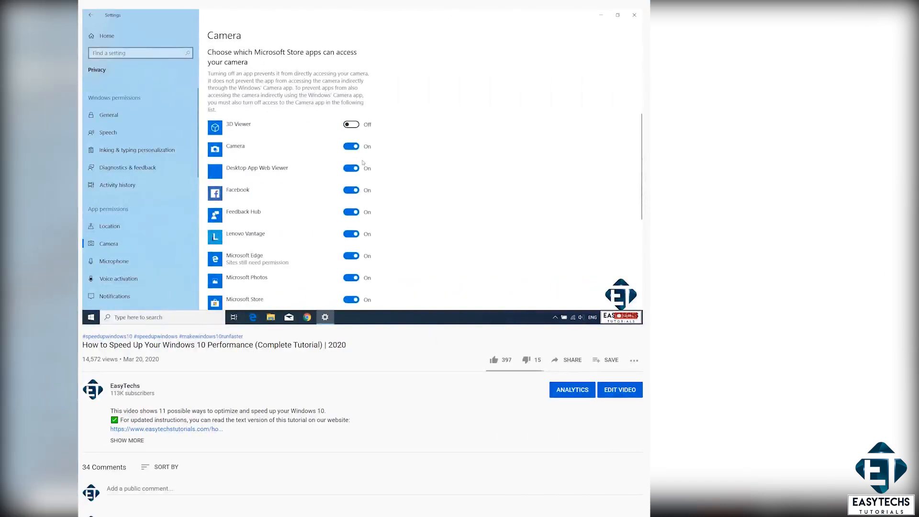
scroll(down, 3)
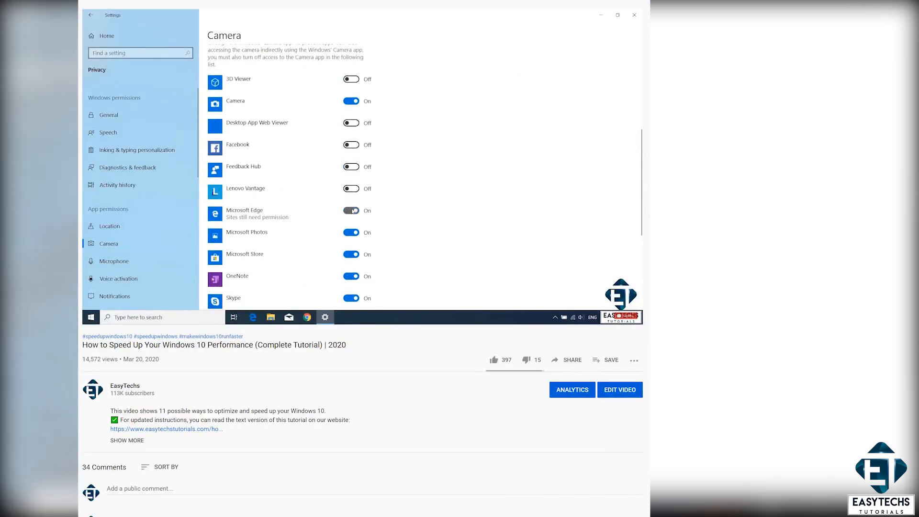
scroll(down, 3)
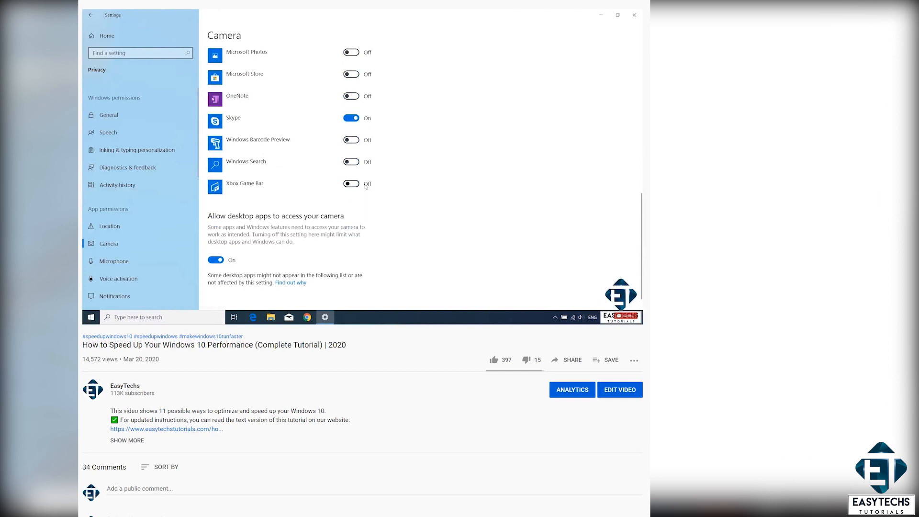
scroll(up, 3)
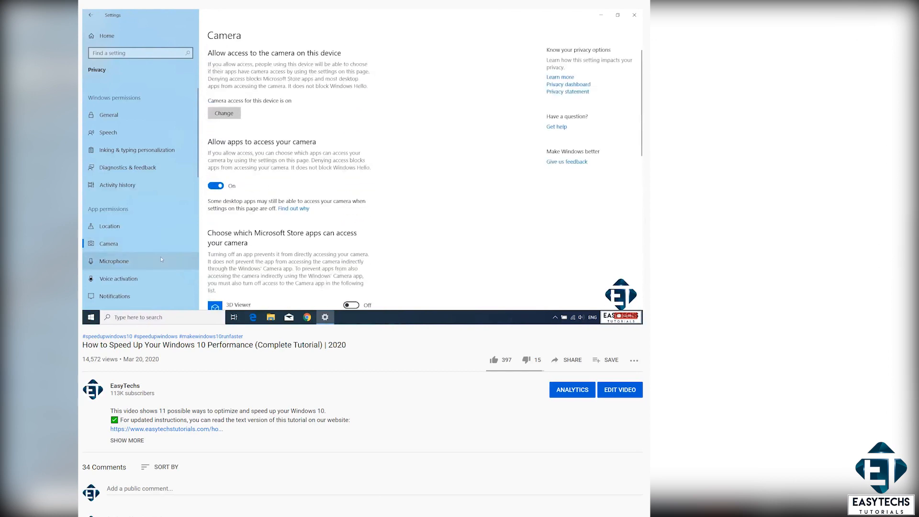
- Launch the Camera app via Start search 'cam' and check for a live webcam preview
click(115, 261)
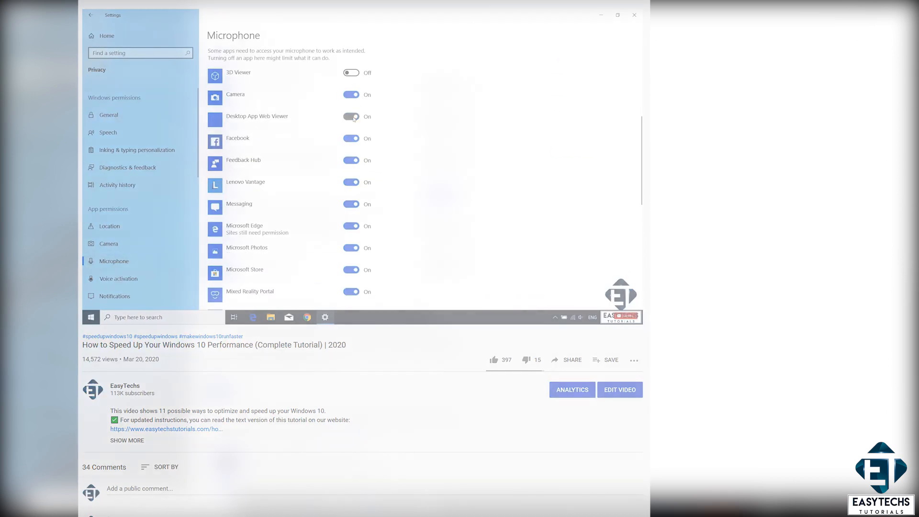
click(633, 15)
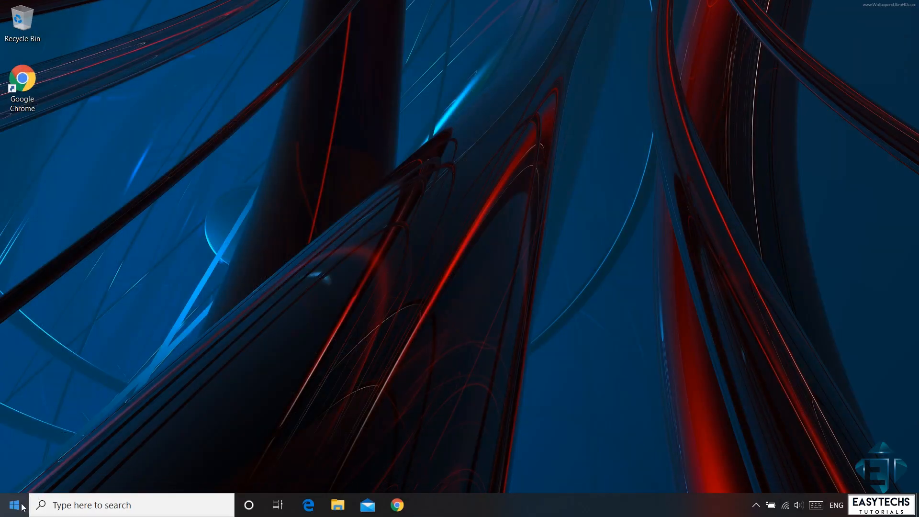
click(11, 504)
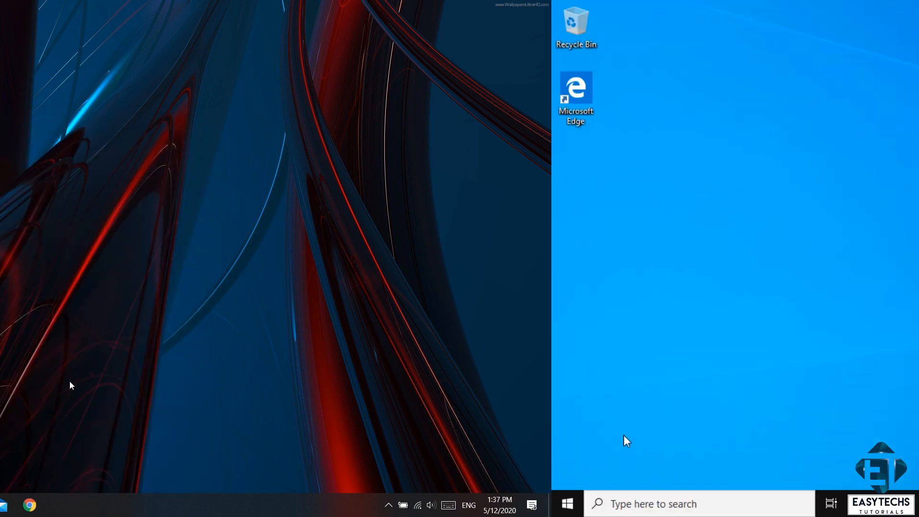
text(cam)
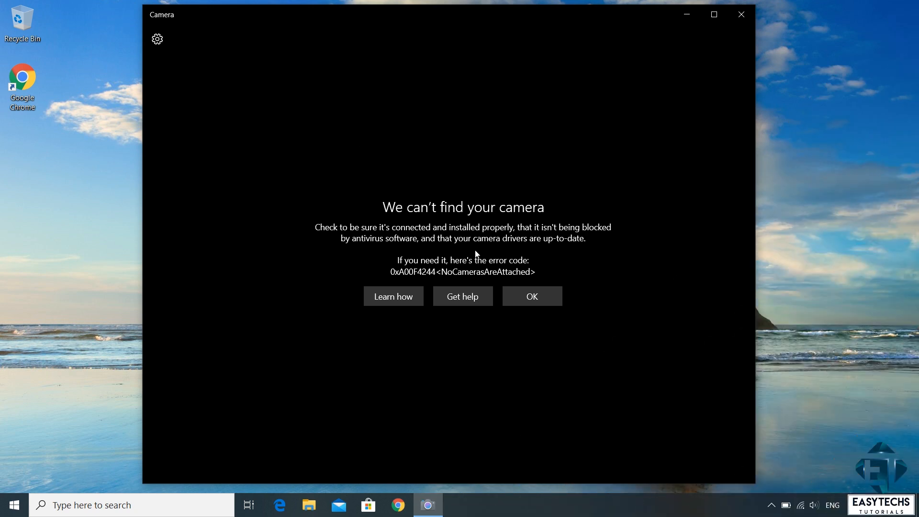
mouse_move(584, 233)
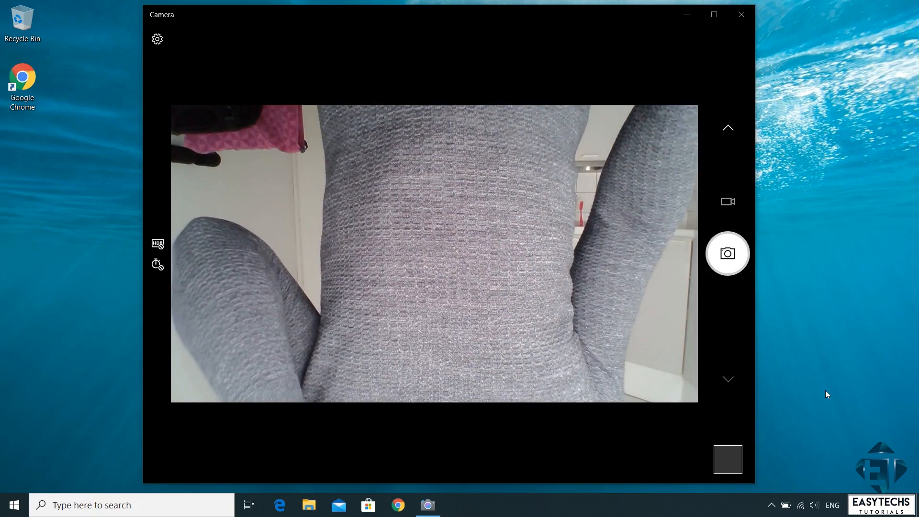
click(12, 505)
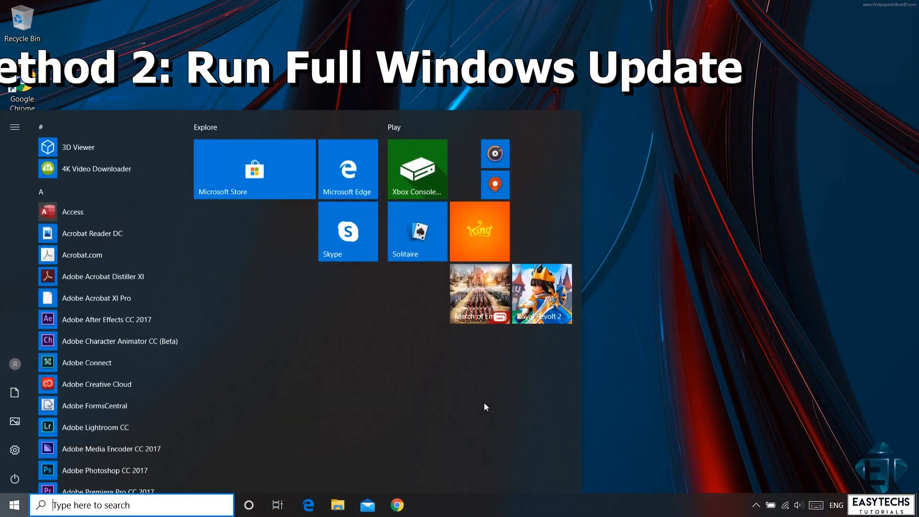
- Search 'update', run Check for updates in Windows Update, then restart the computer from Start > Power
text(update)
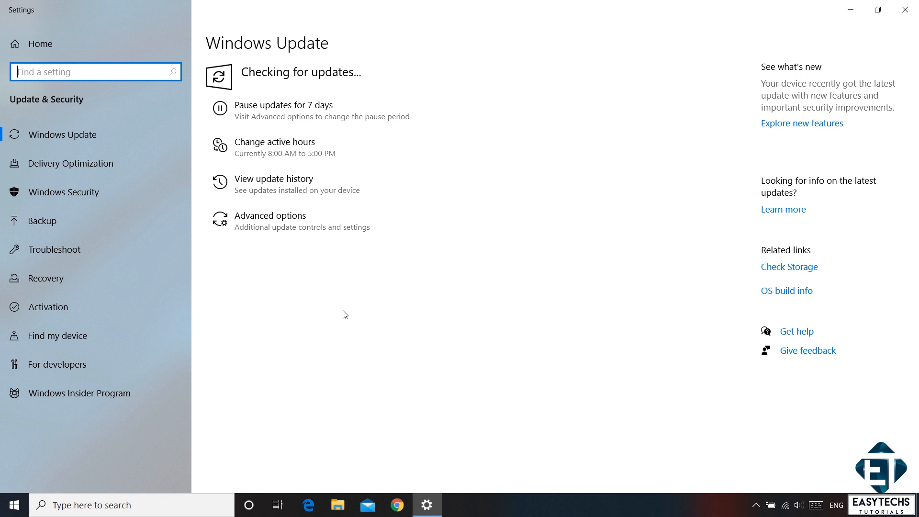
click(904, 10)
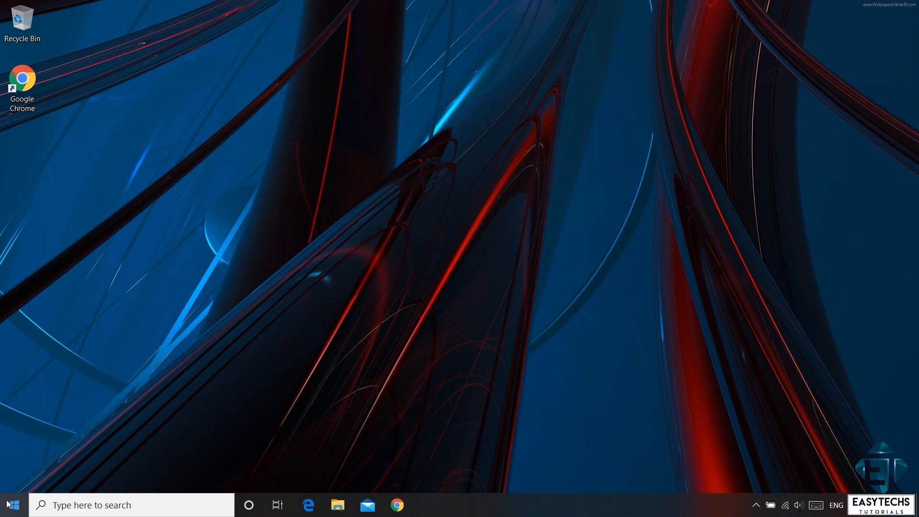
click(12, 504)
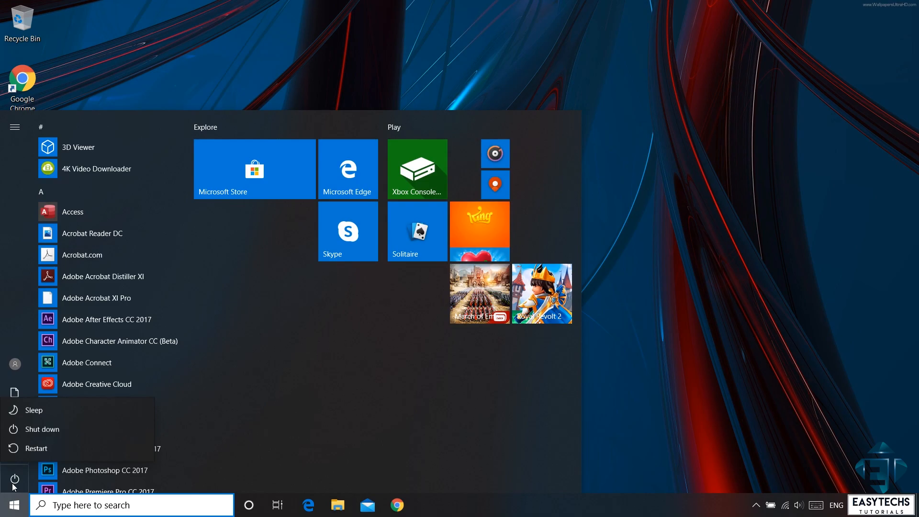
click(36, 448)
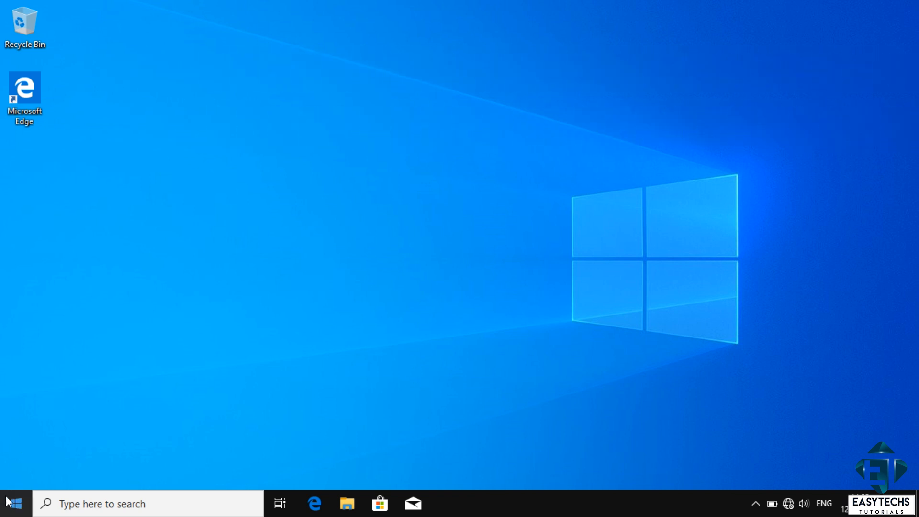
- In Device Manager under Imaging devices, uninstall the HP HD Webcam device
right_click(13, 503)
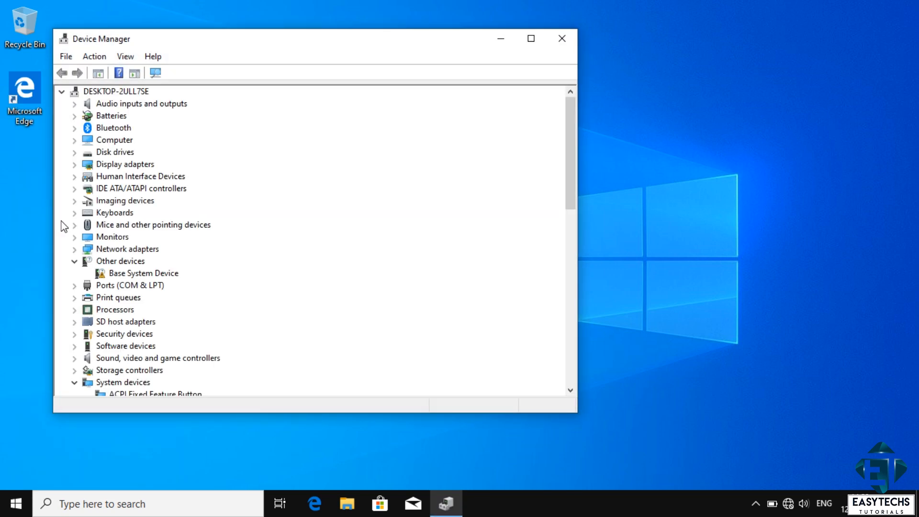
mouse_move(85, 206)
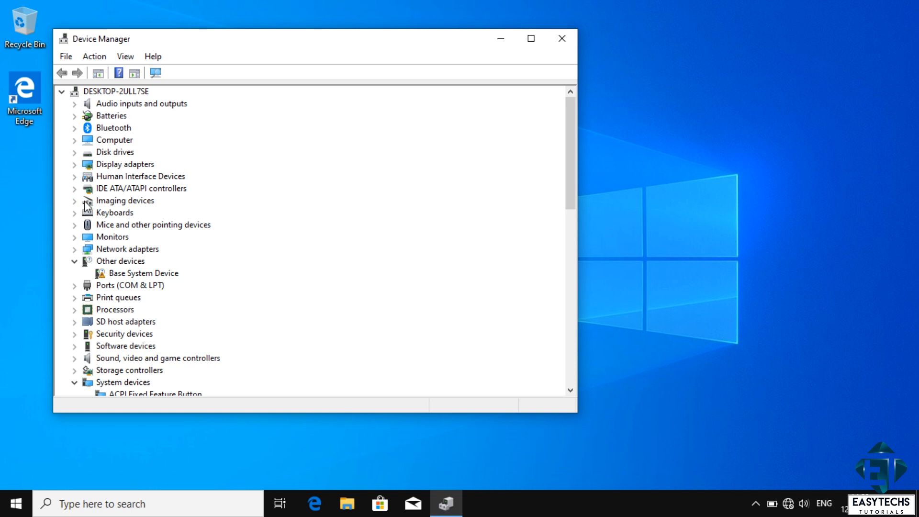
mouse_move(112, 209)
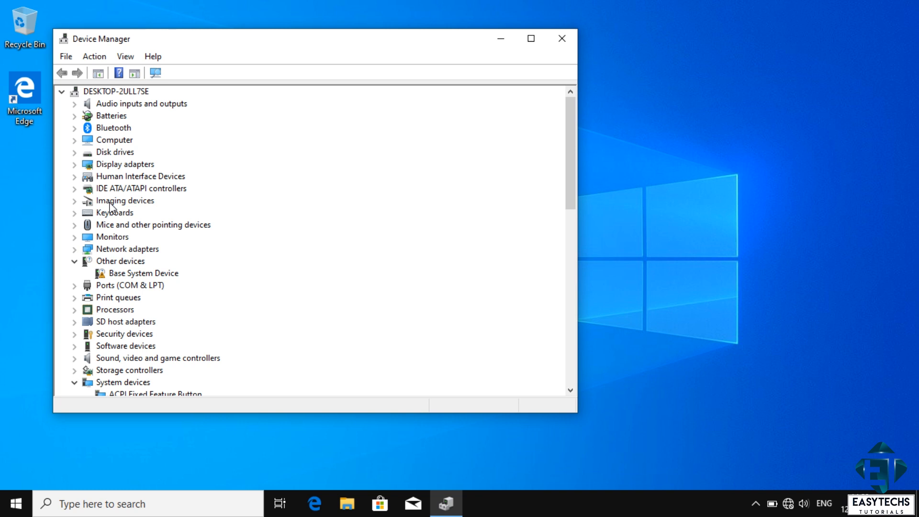
click(75, 200)
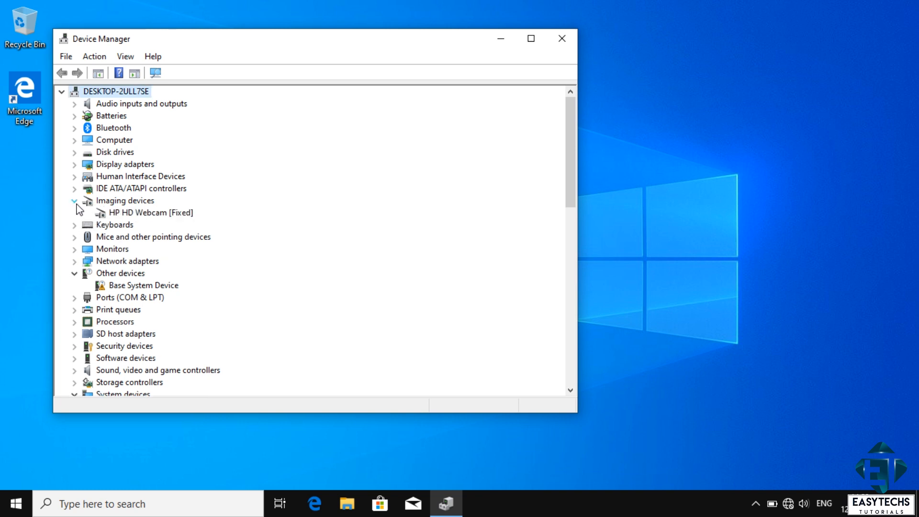
click(151, 212)
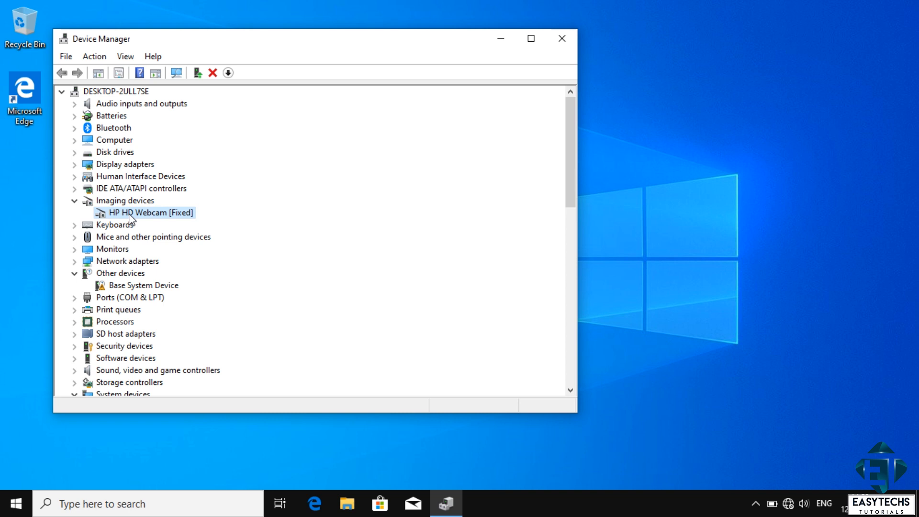
right_click(150, 212)
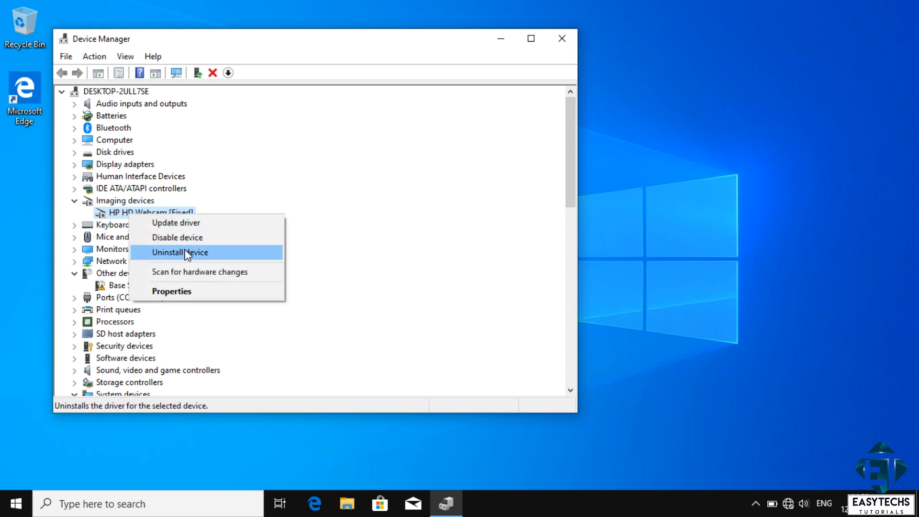
click(179, 252)
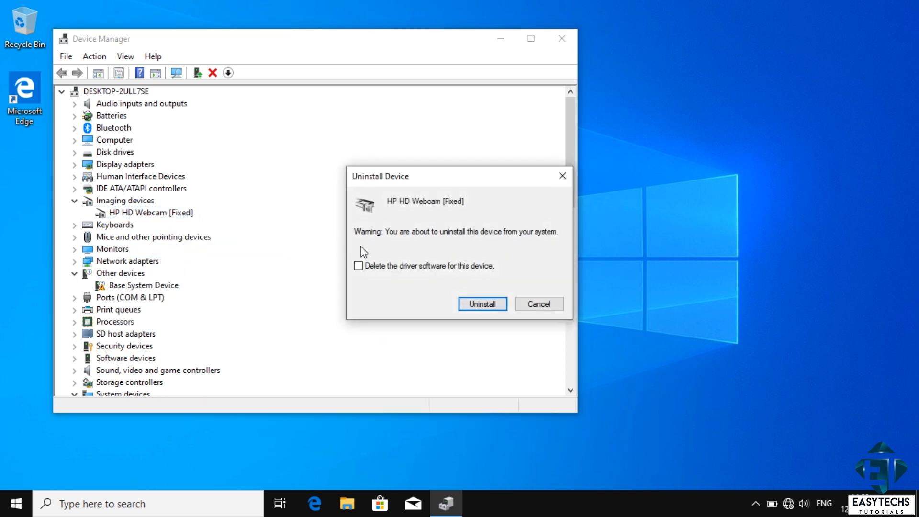
mouse_move(415, 253)
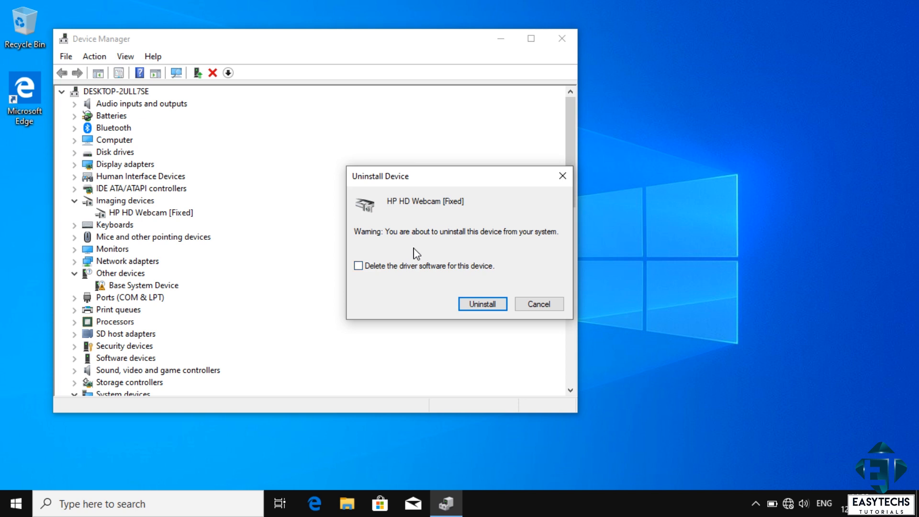
mouse_move(413, 250)
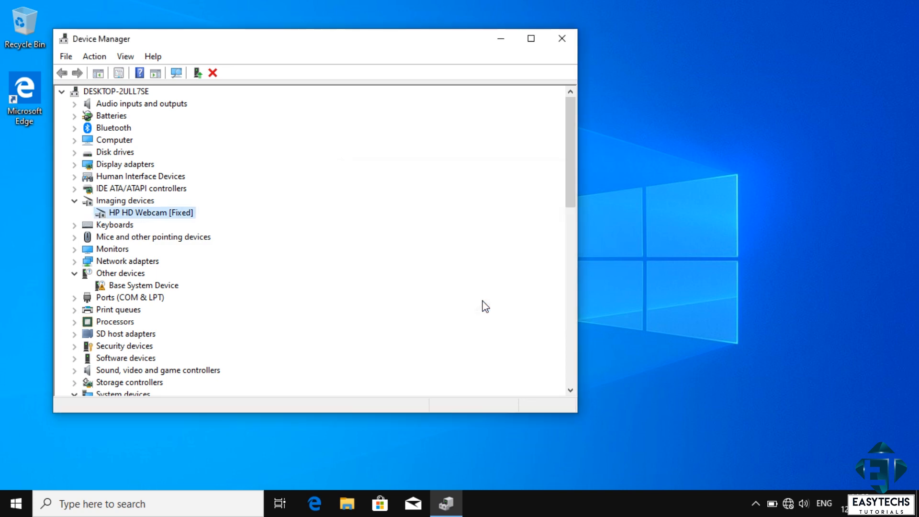
- Close Device Manager and restart the computer from Start > Power
click(75, 201)
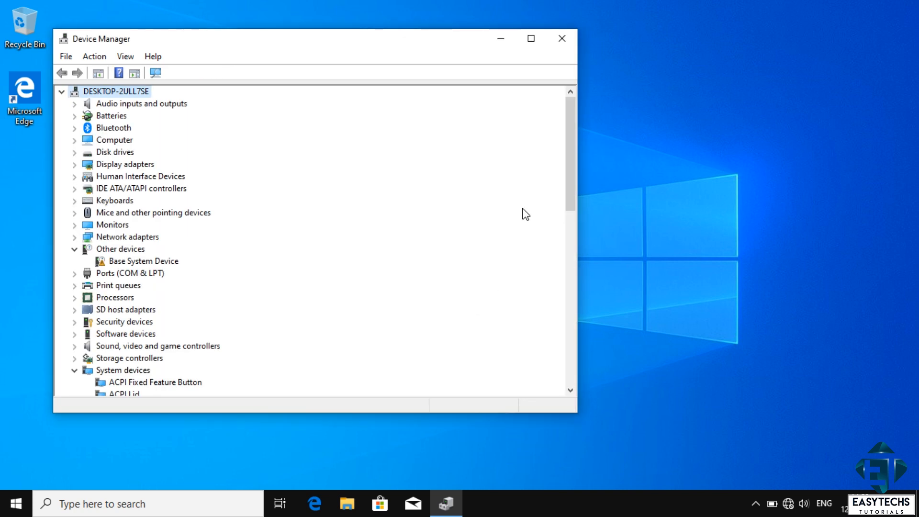
click(561, 38)
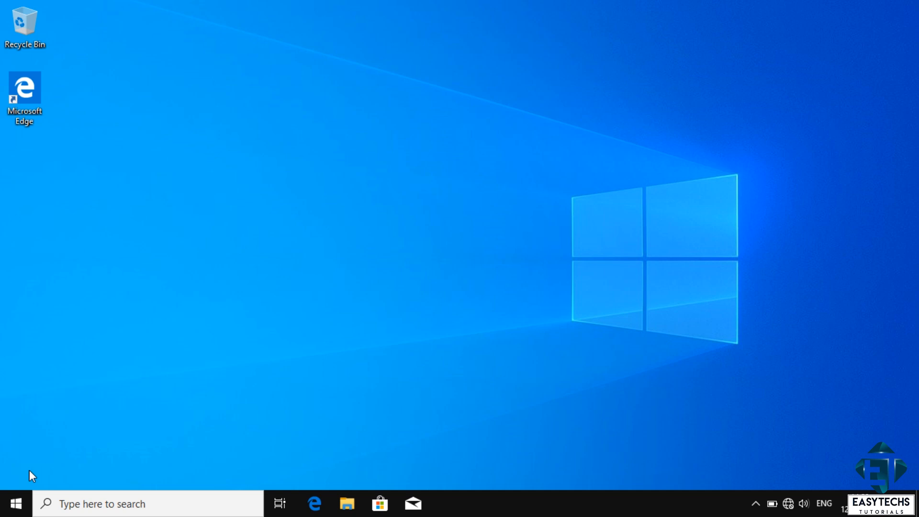
click(16, 503)
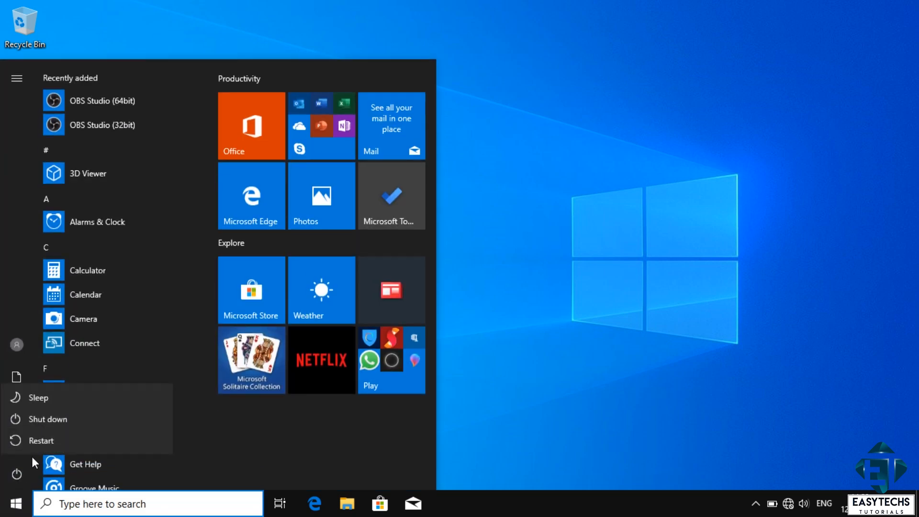
click(42, 440)
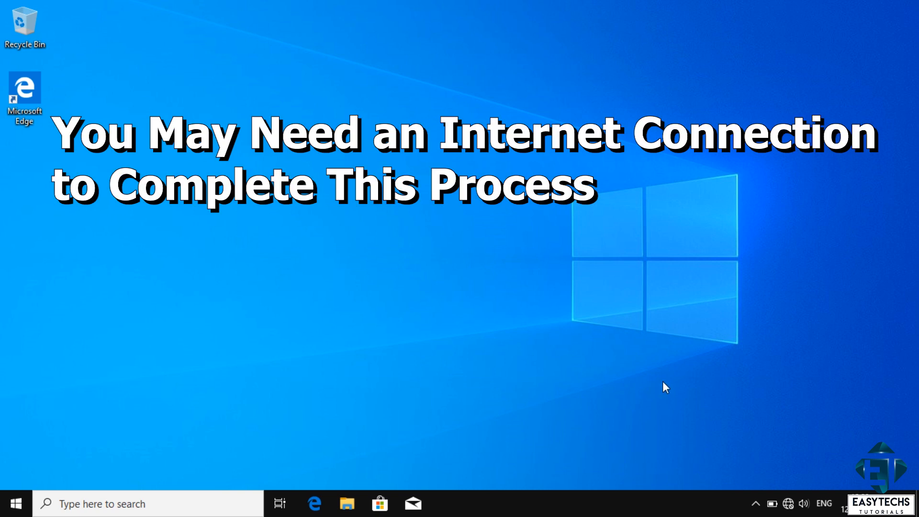
- Connect to the NETGEAR08 Wi-Fi network by entering its security key
click(788, 504)
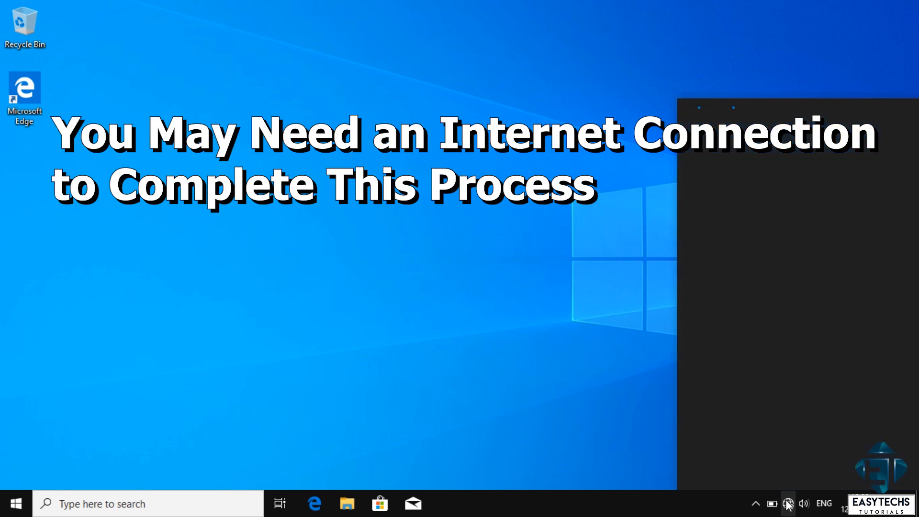
click(788, 503)
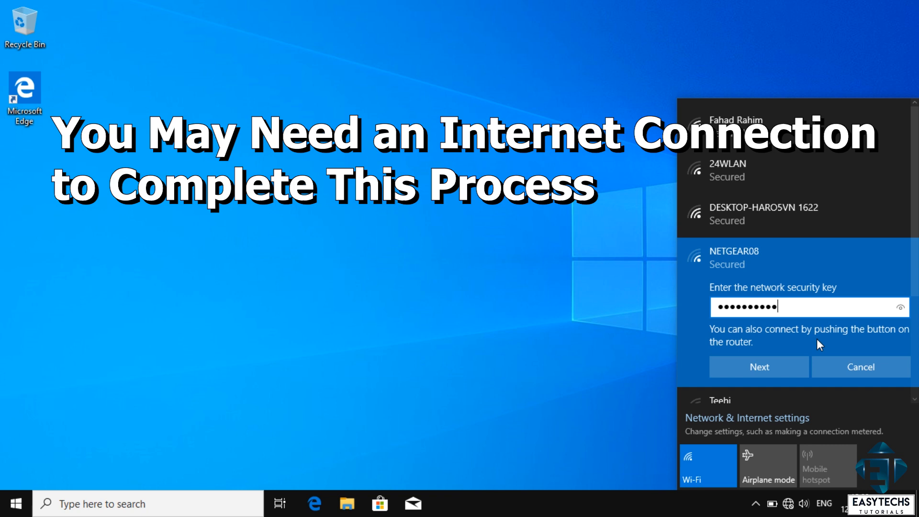
click(758, 367)
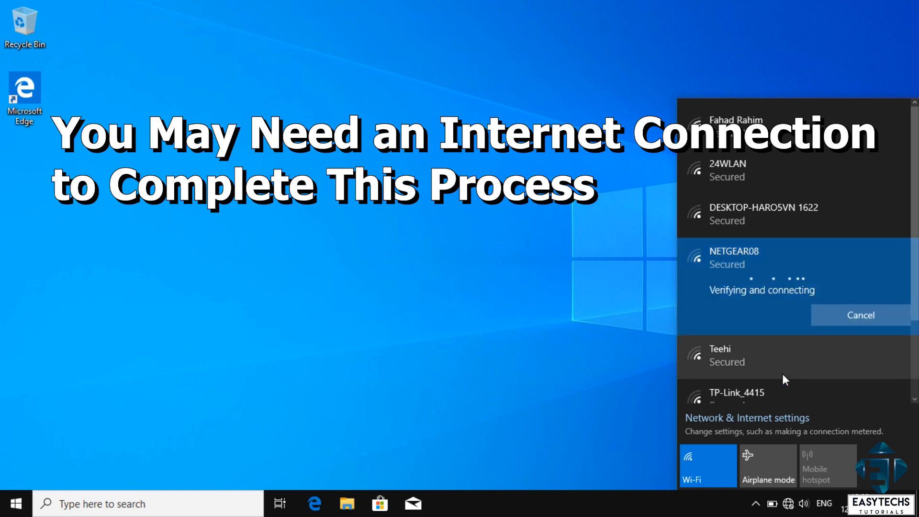
mouse_move(617, 351)
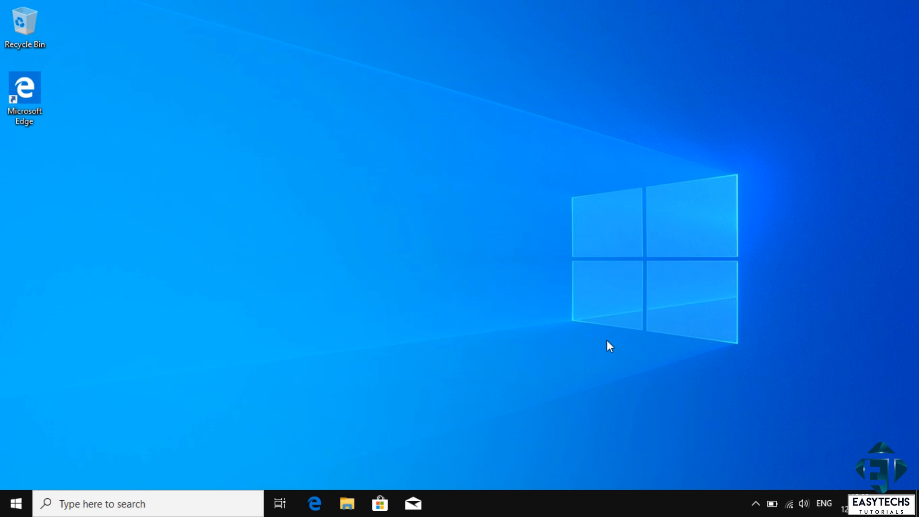
mouse_move(431, 336)
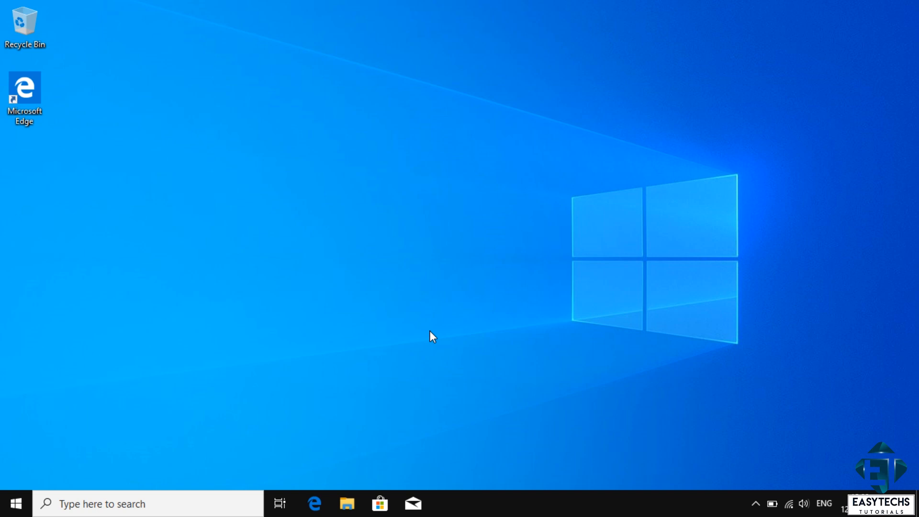
mouse_move(47, 424)
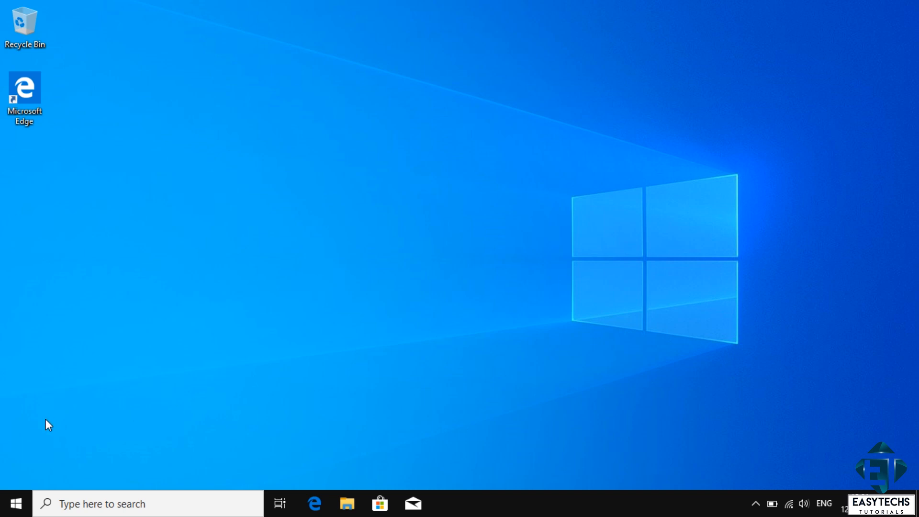
right_click(15, 503)
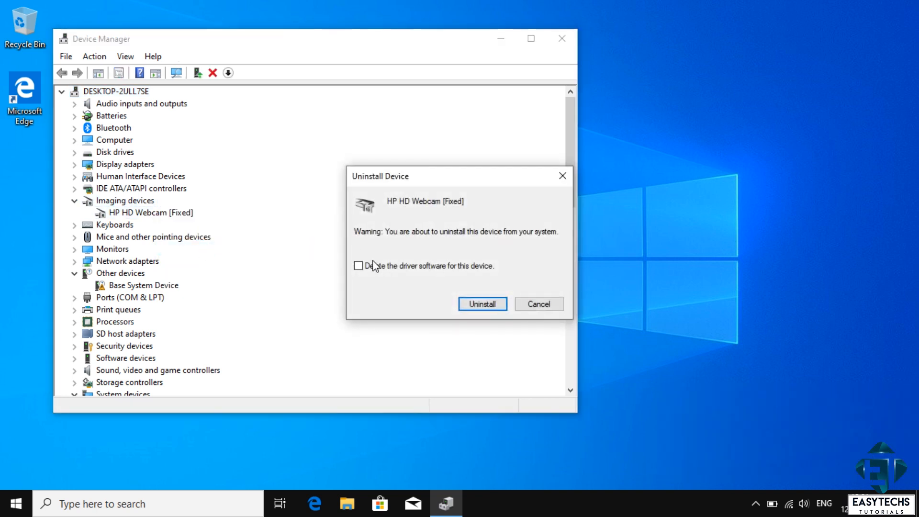
- Uninstall the HP HD Webcam with 'Delete the driver software for this device' ticked, then close Device Manager
click(358, 265)
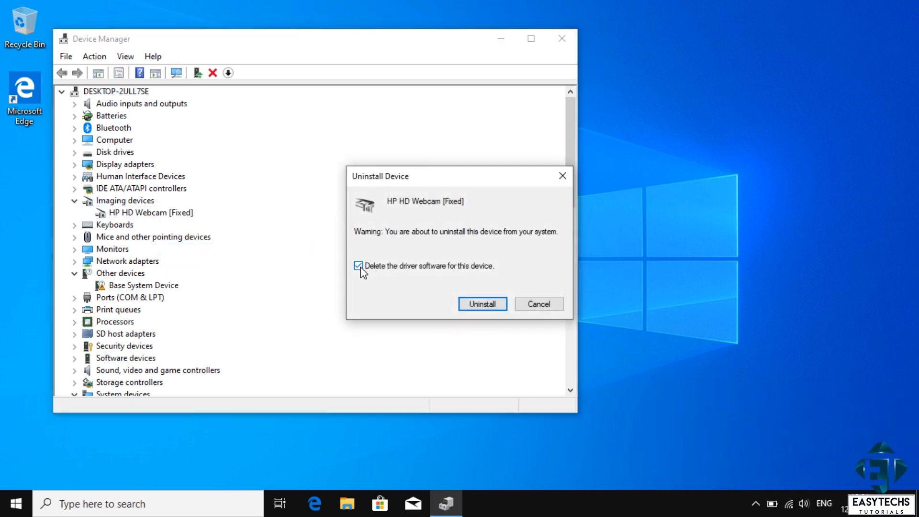
mouse_move(482, 303)
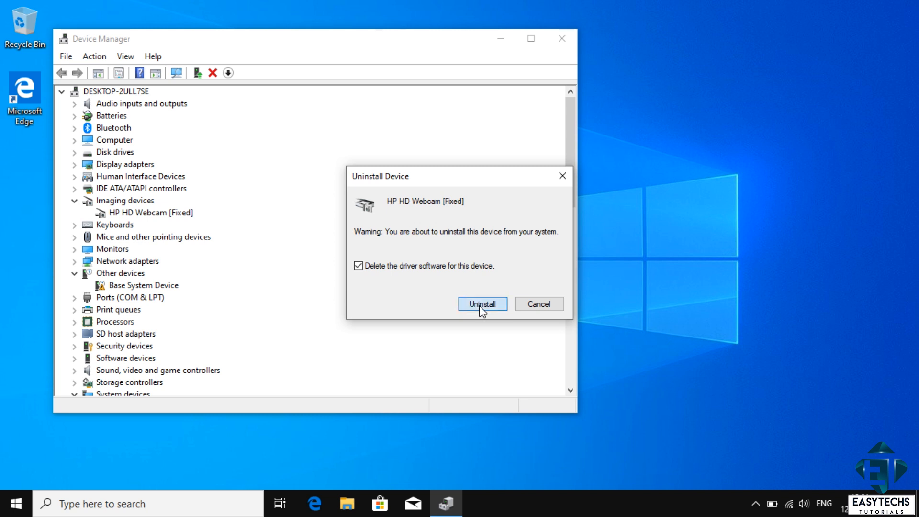
click(481, 303)
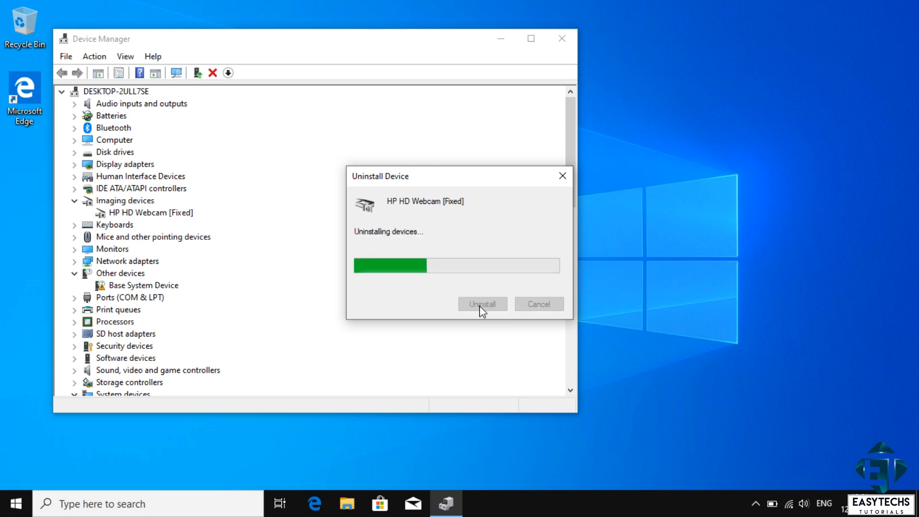
click(481, 304)
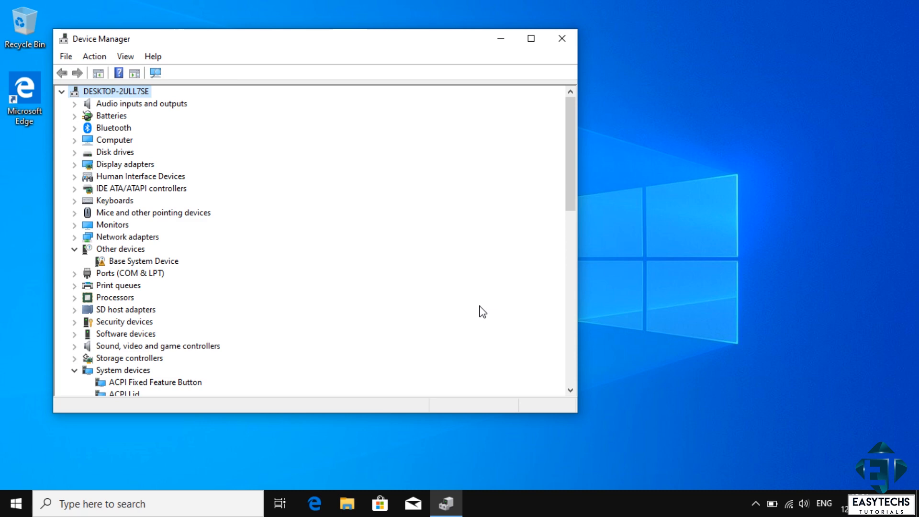
mouse_move(561, 38)
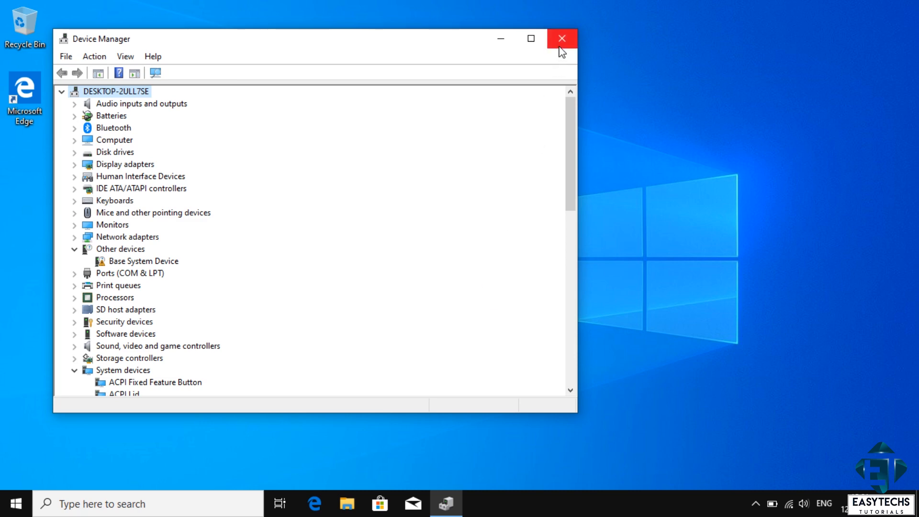
click(13, 503)
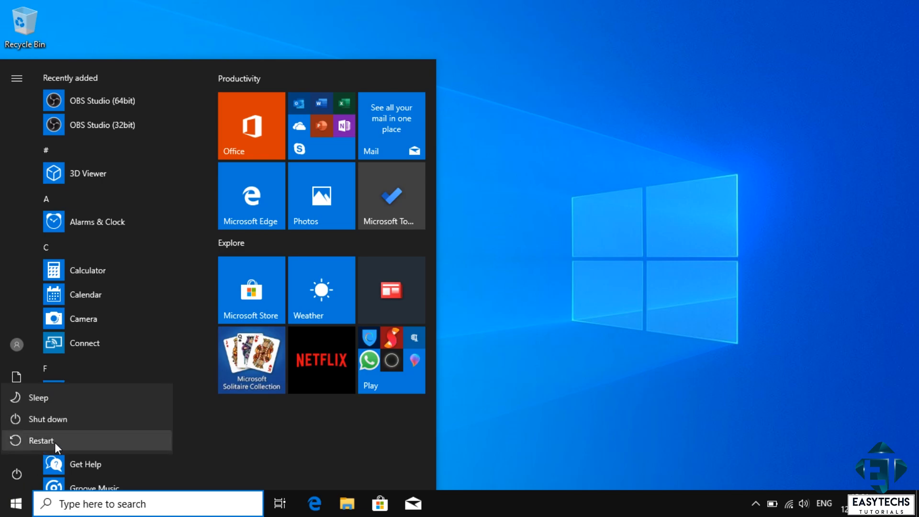
- Restart the computer and return to the Windows desktop after the reboot
click(39, 440)
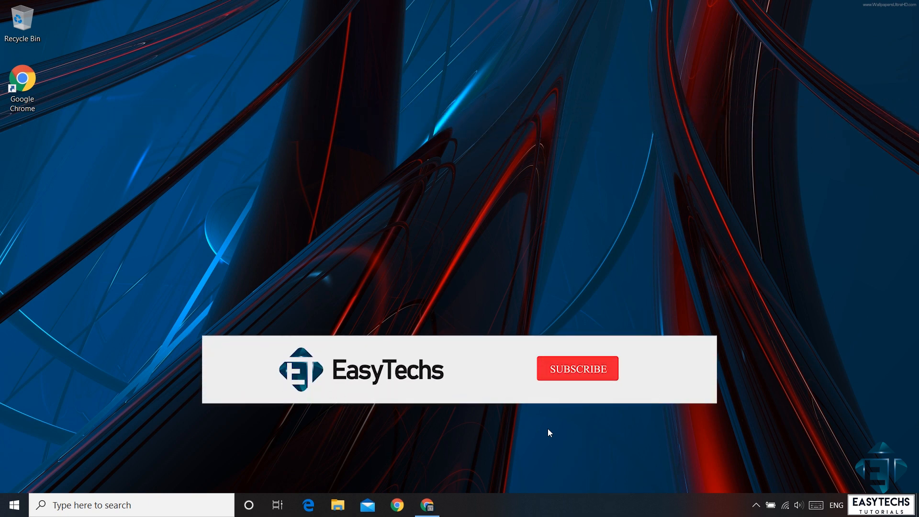
click(576, 368)
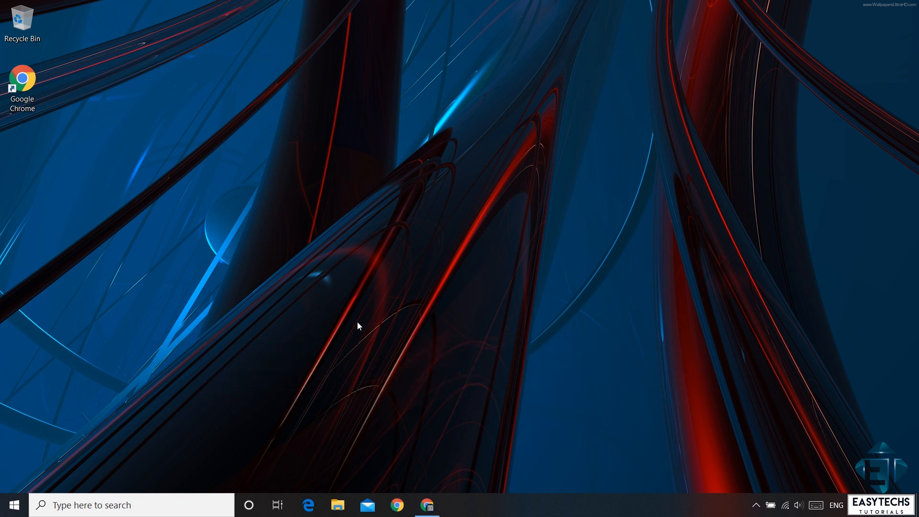
mouse_move(373, 305)
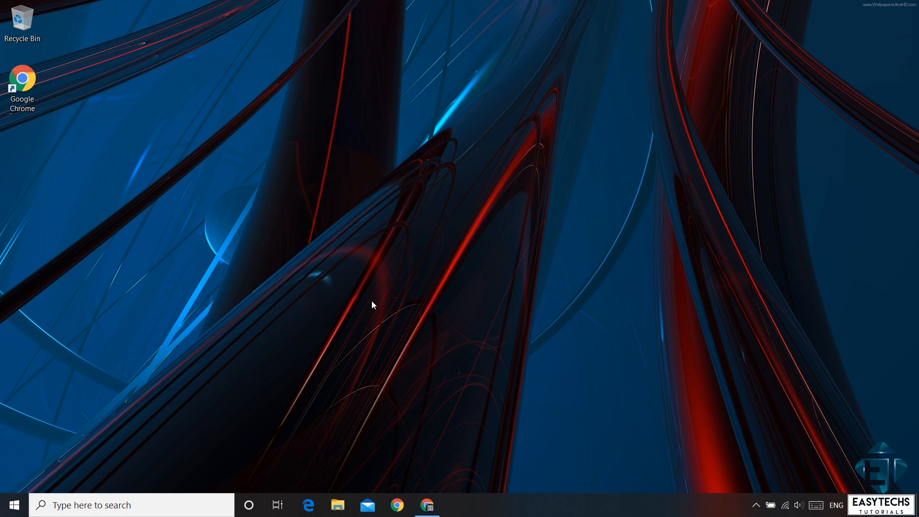
mouse_move(419, 347)
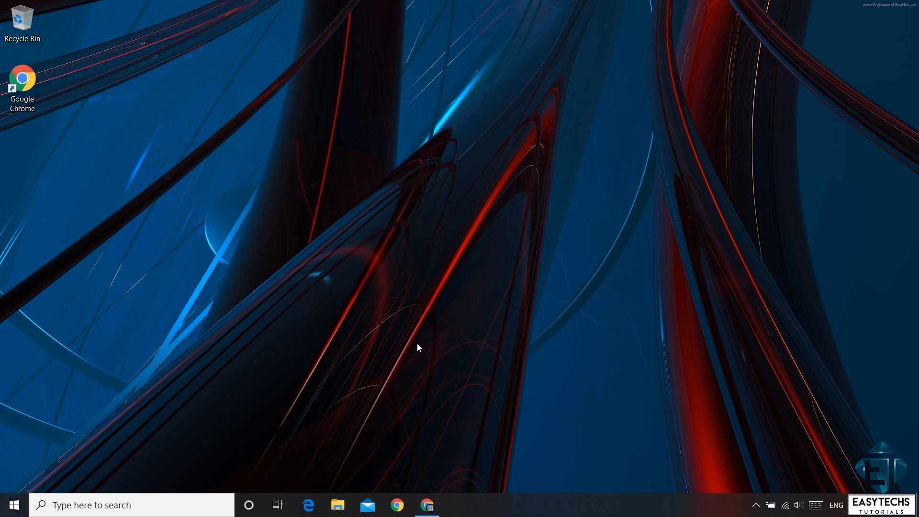
mouse_move(399, 350)
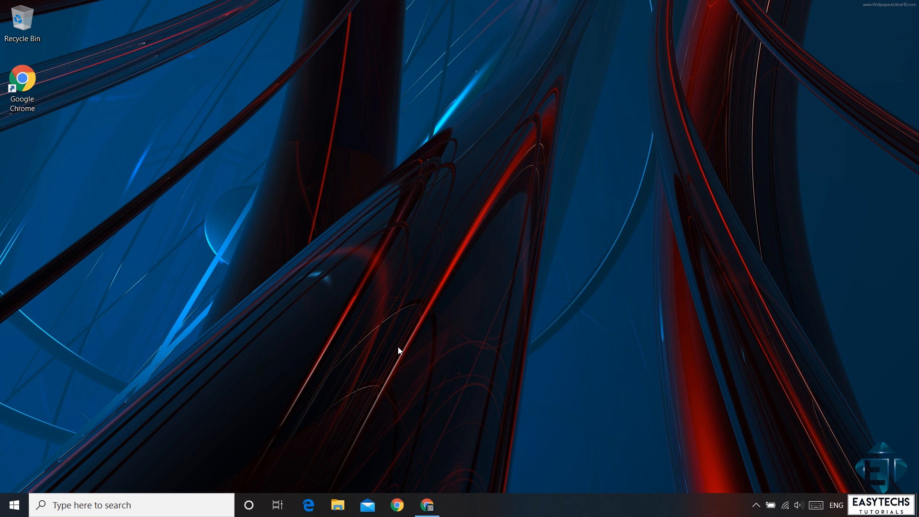
mouse_move(406, 384)
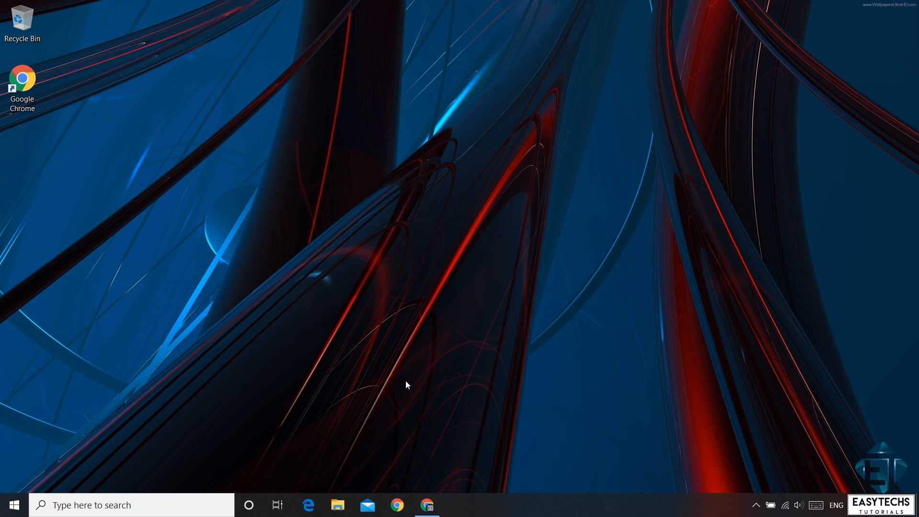
mouse_move(426, 504)
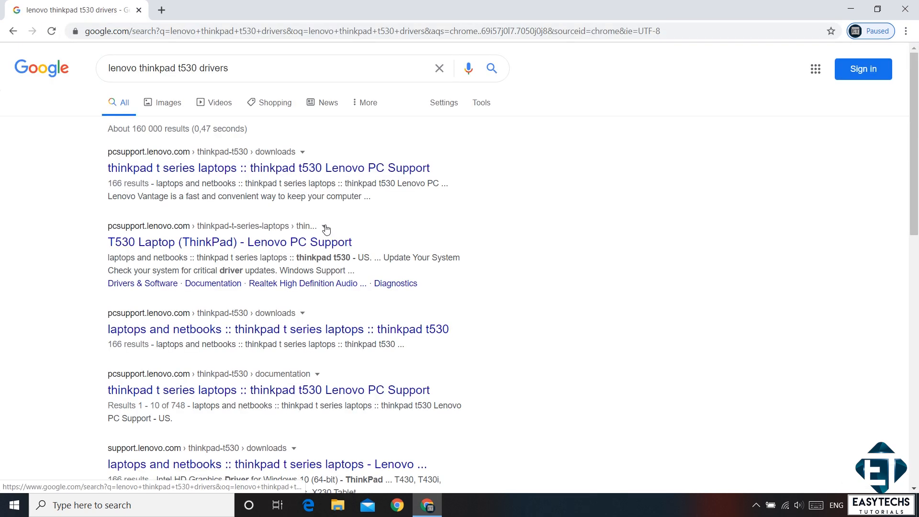
- On Lenovo's T530 support page go to Drivers & Software, Manual Update, and the Camera and Card Reader category
click(229, 241)
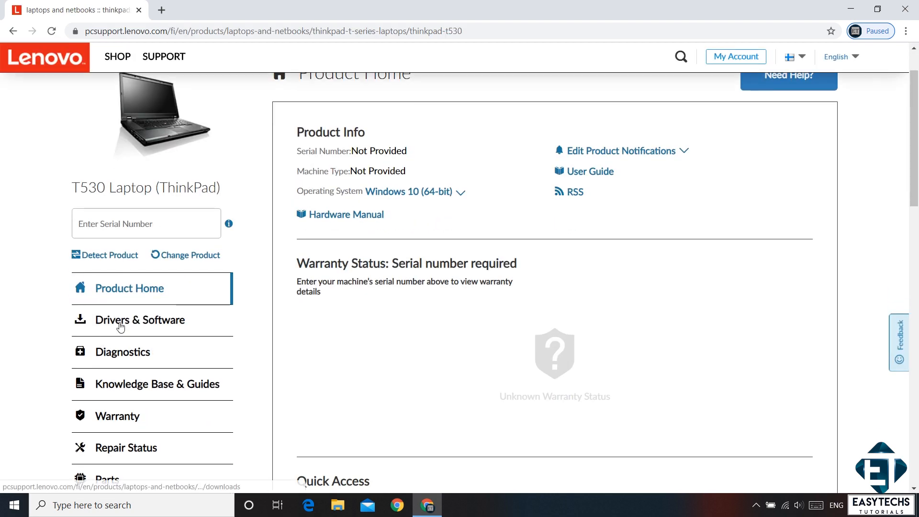
click(140, 319)
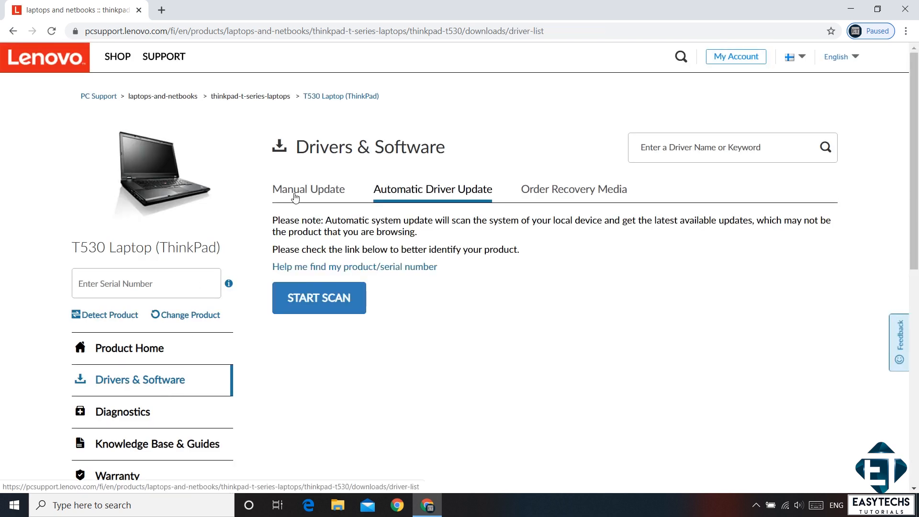
click(308, 188)
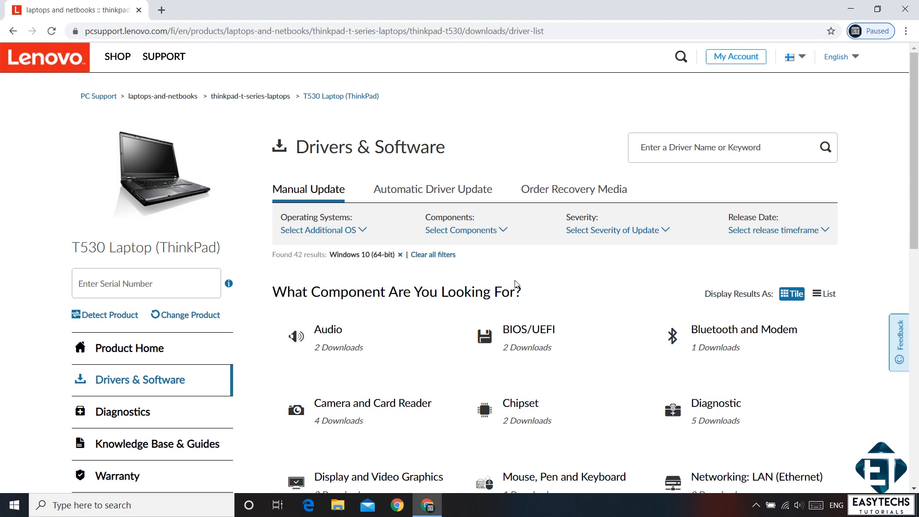
scroll(down, 3)
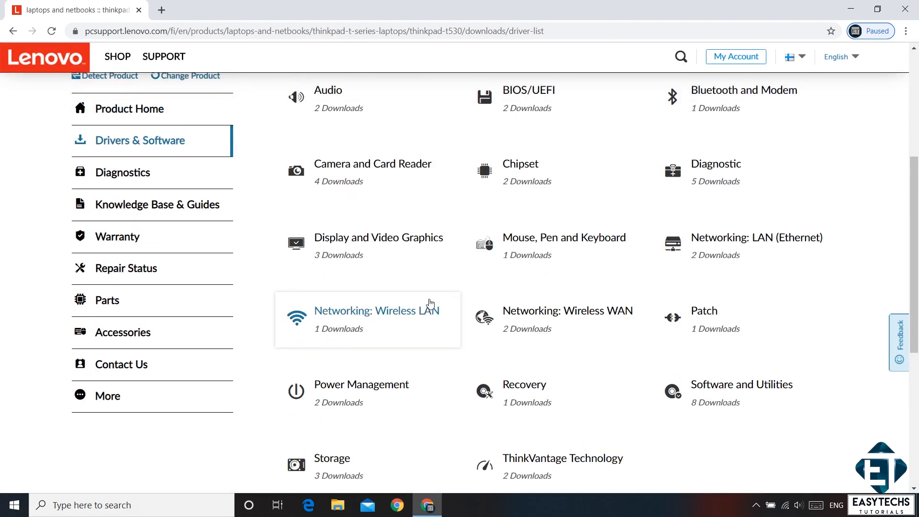
click(372, 164)
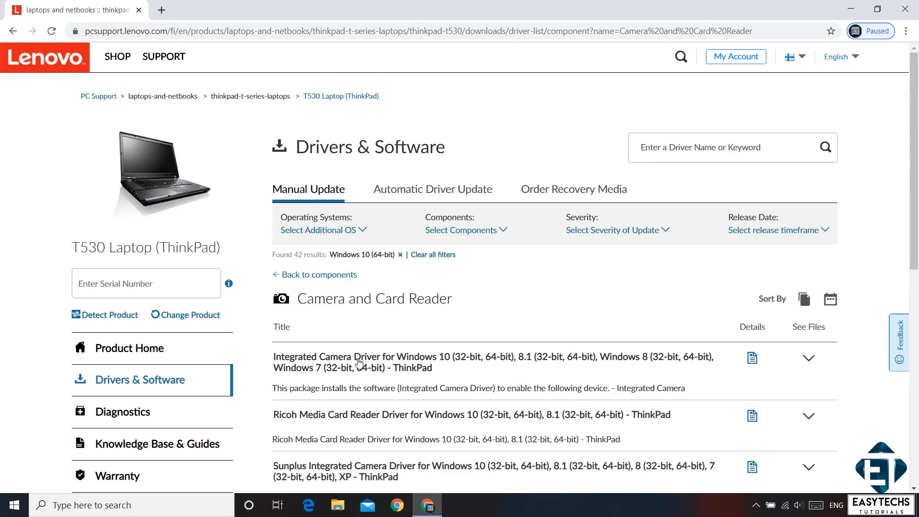
scroll(down, 3)
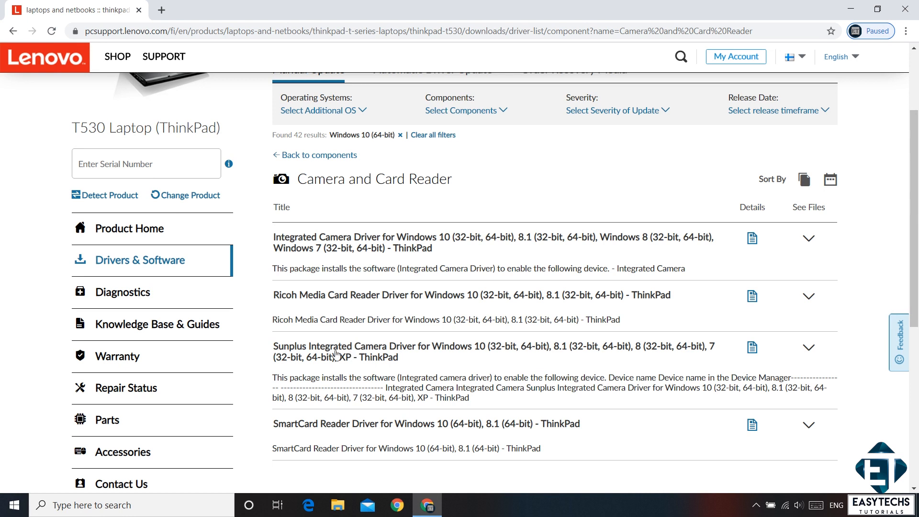
mouse_move(299, 345)
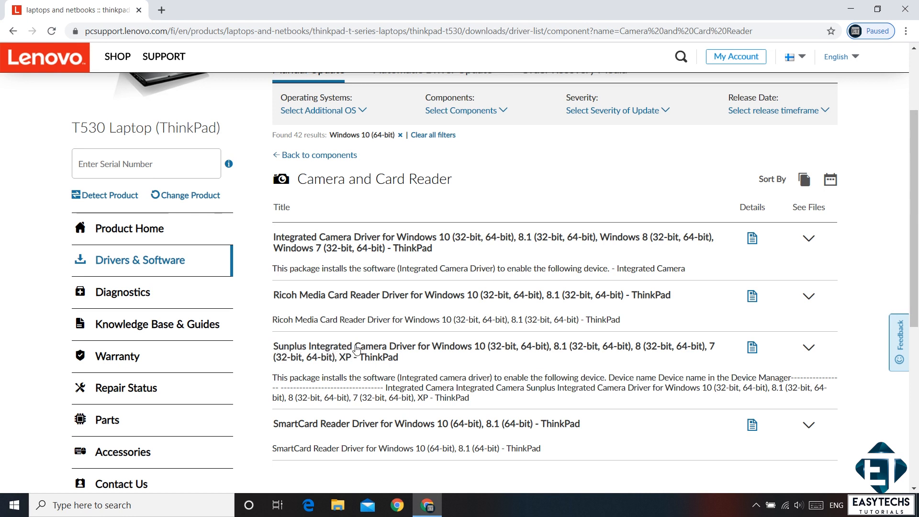
- Expand the Integrated Camera Driver entry's See Files list, then search 'dev' to reopen Device Manager
click(809, 238)
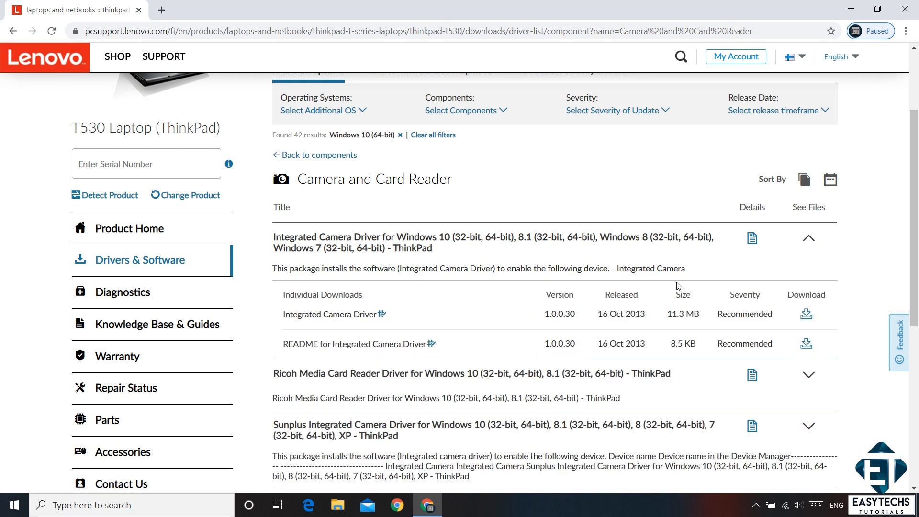
mouse_move(556, 311)
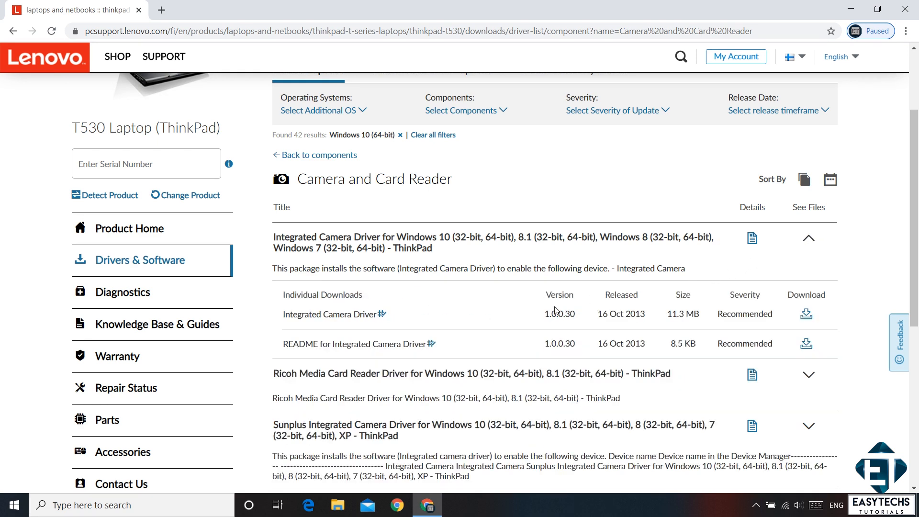
mouse_move(561, 342)
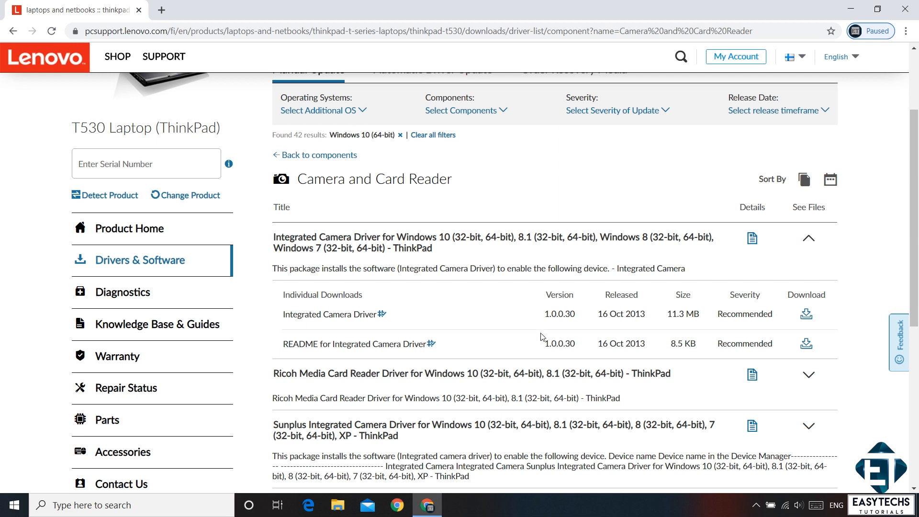
mouse_move(525, 334)
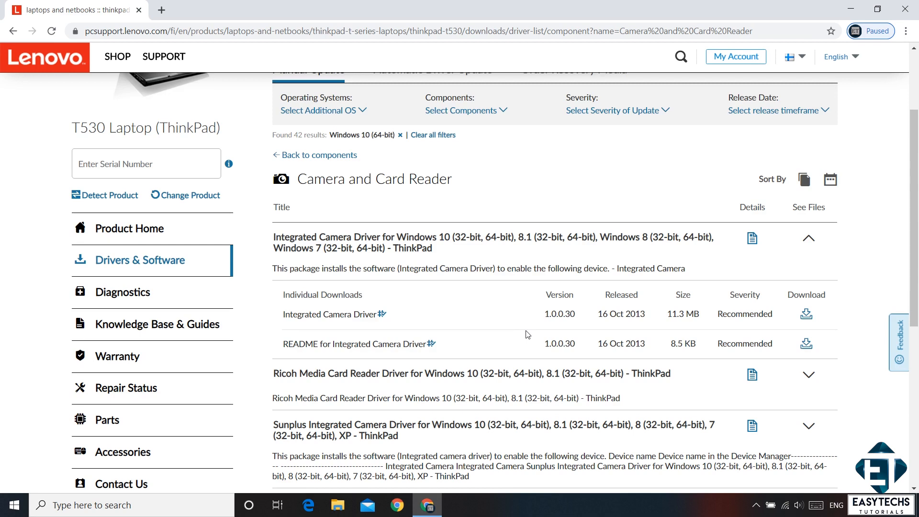
text(dev)
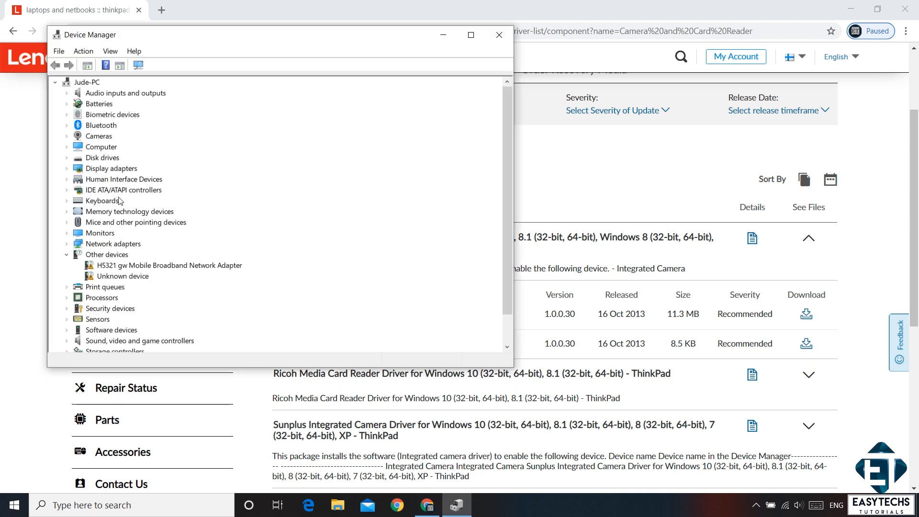
- View the Integrated Camera's Driver details, showing Microsoft driver version 10.0.18362.693
click(66, 135)
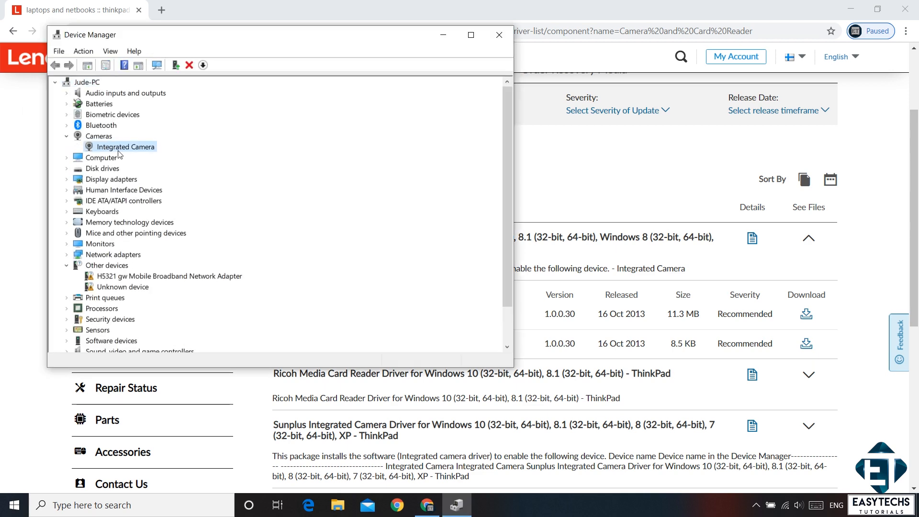
double_click(124, 146)
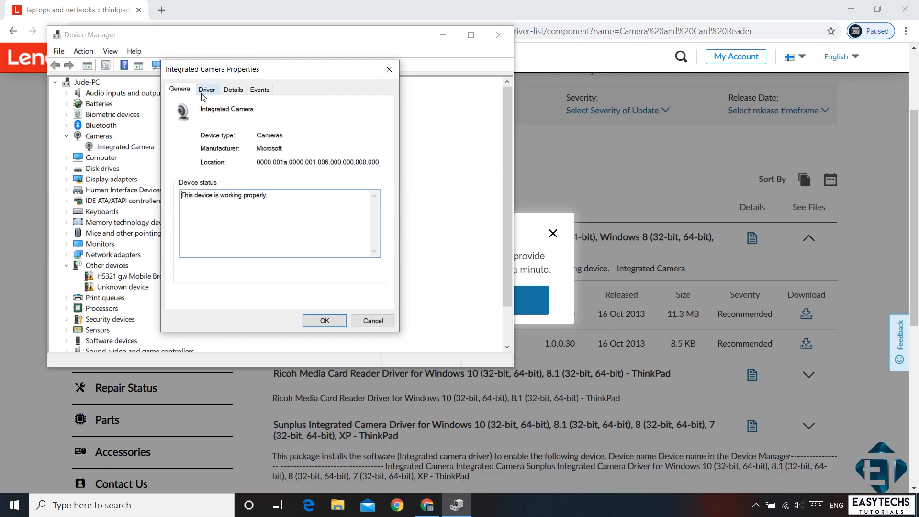
click(206, 89)
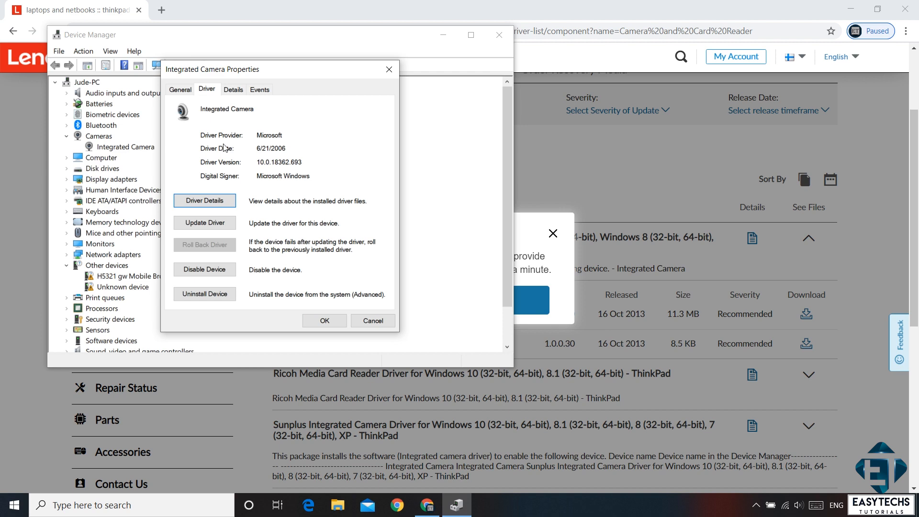
mouse_move(269, 163)
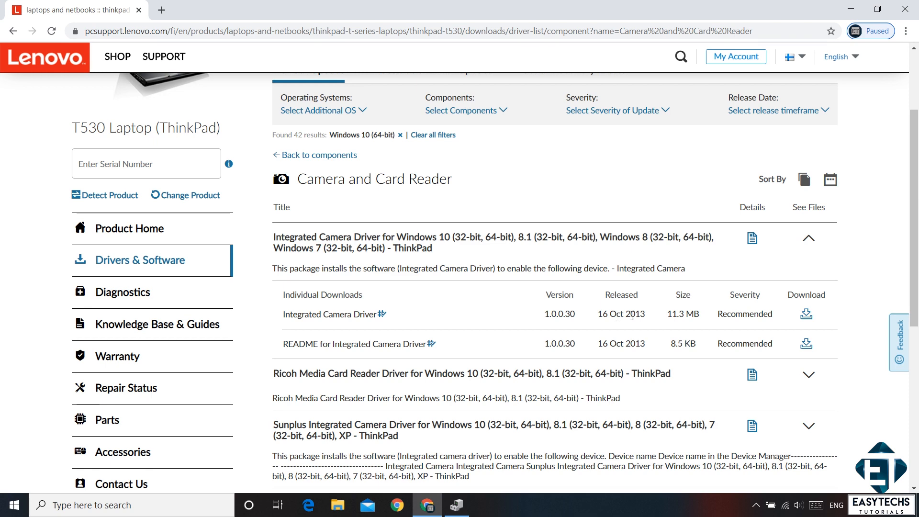
- Download the Integrated Camera Driver 1.0.0.30 installer g1c814ww.exe from Lenovo Support
click(806, 313)
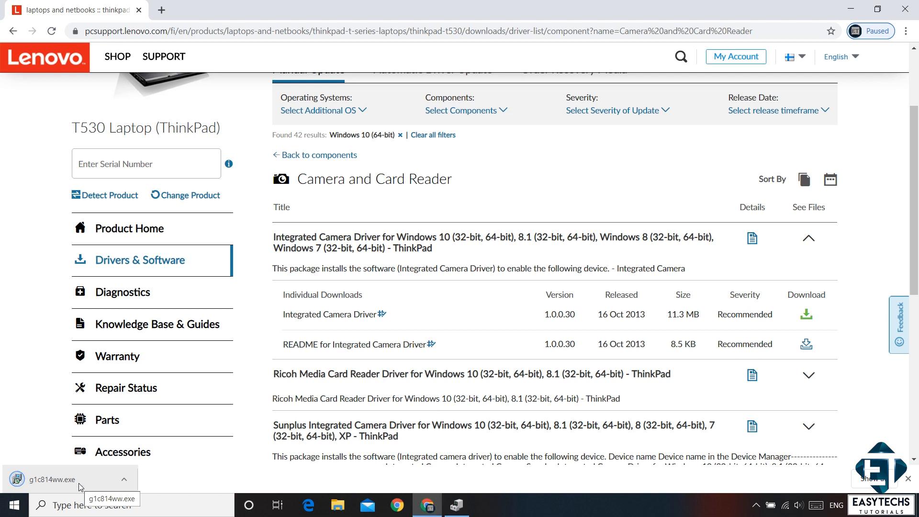
mouse_move(347, 440)
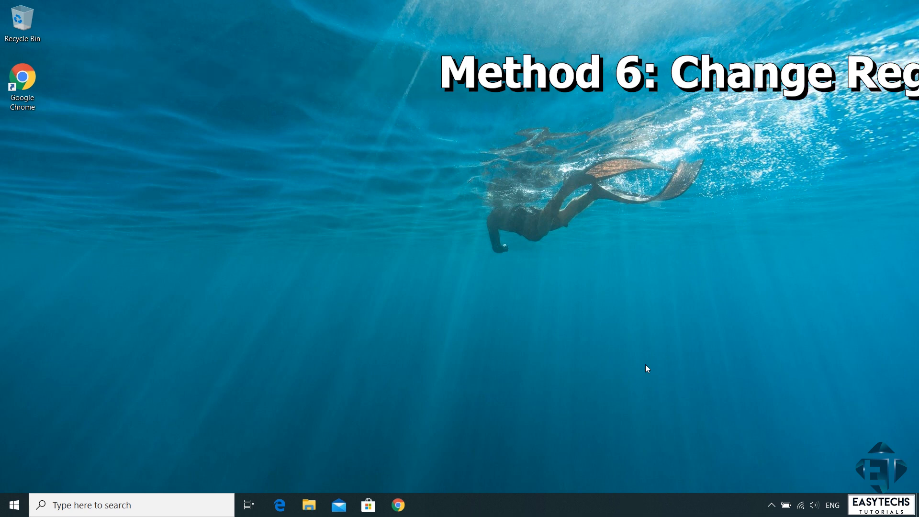
- Search the Start menu for 'registry' to find Registry Editor
click(12, 504)
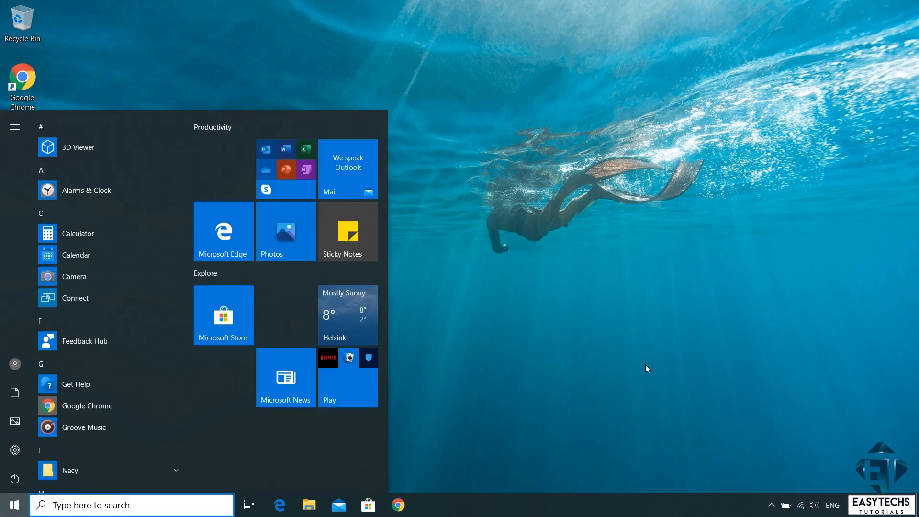
text(registry)
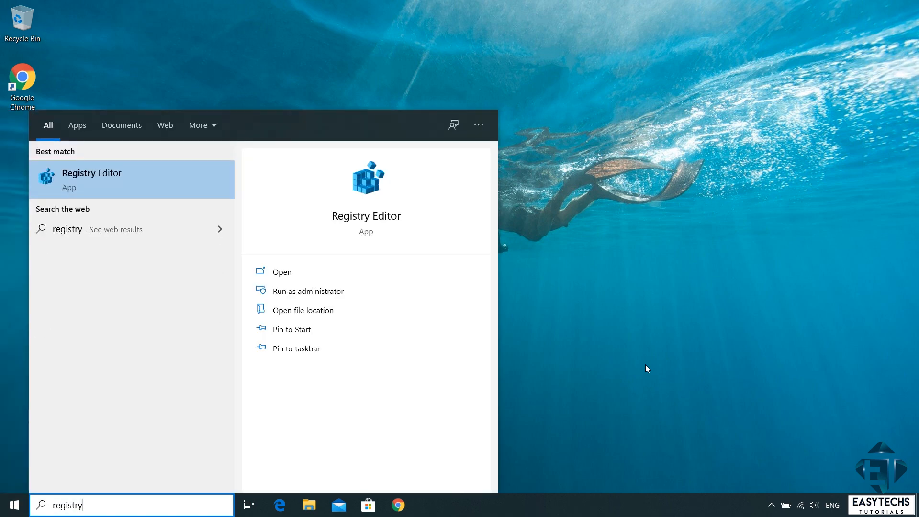
mouse_move(136, 186)
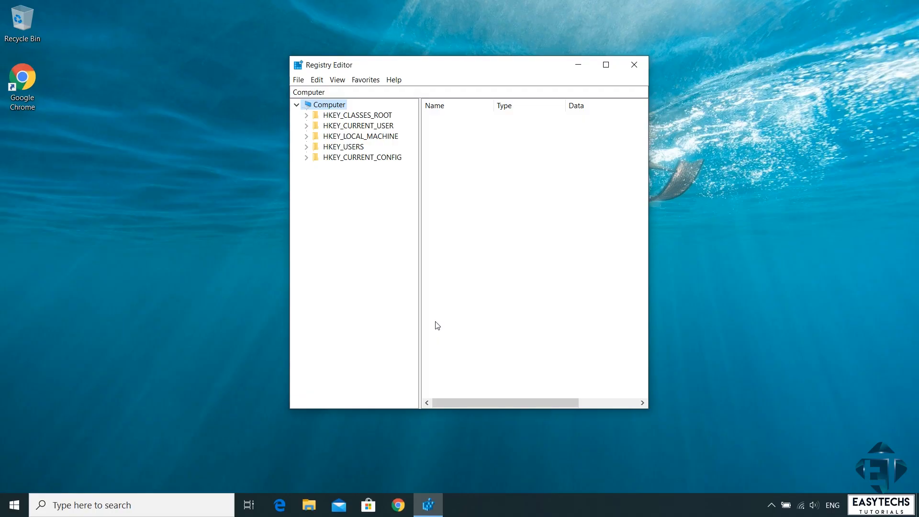
mouse_move(477, 78)
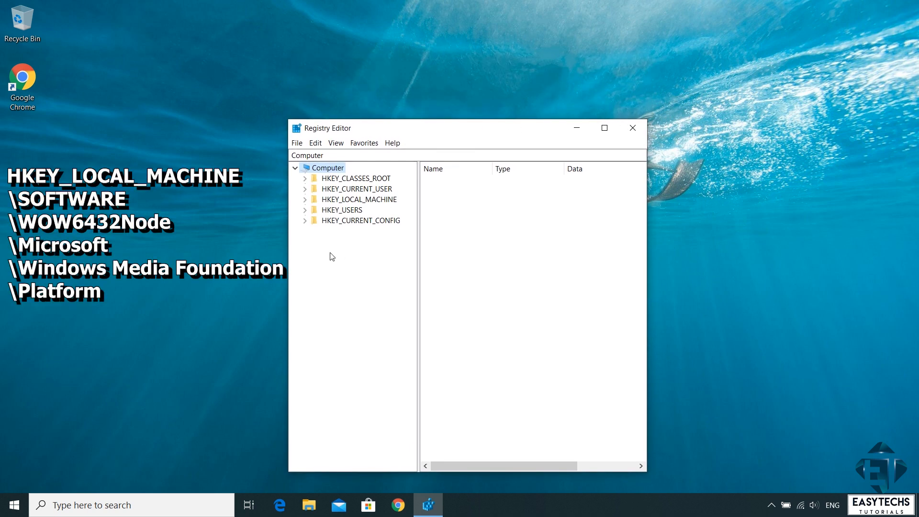
- Expand HKEY_LOCAL_MACHINE and SOFTWARE and scroll down to WOW6432Node\Microsoft\Windows Media Foundation
click(304, 199)
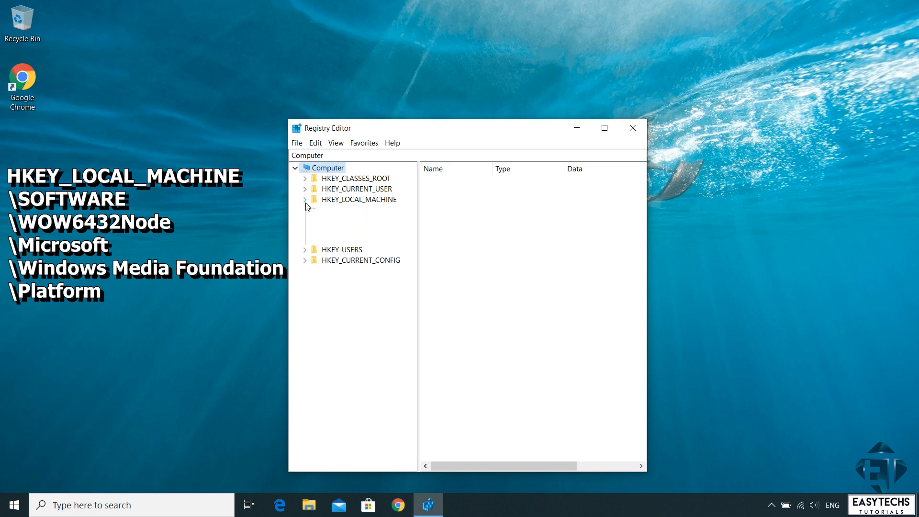
click(304, 199)
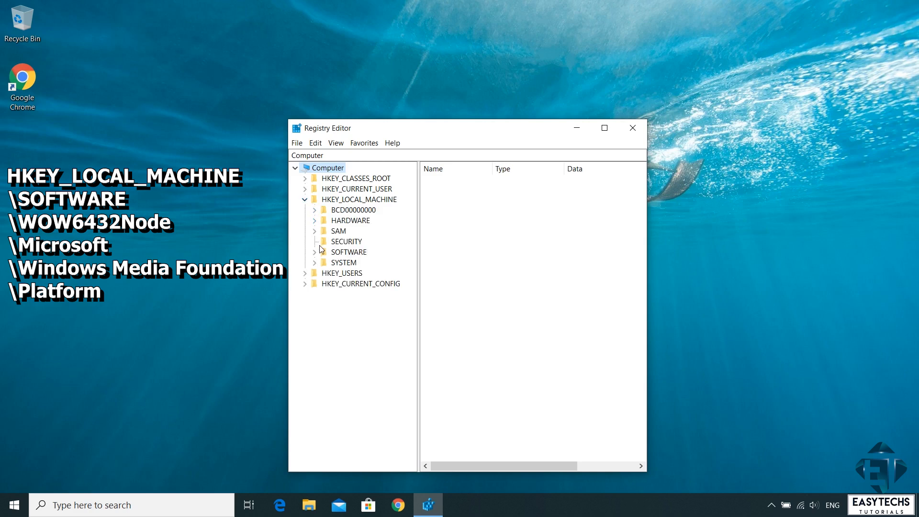
click(305, 251)
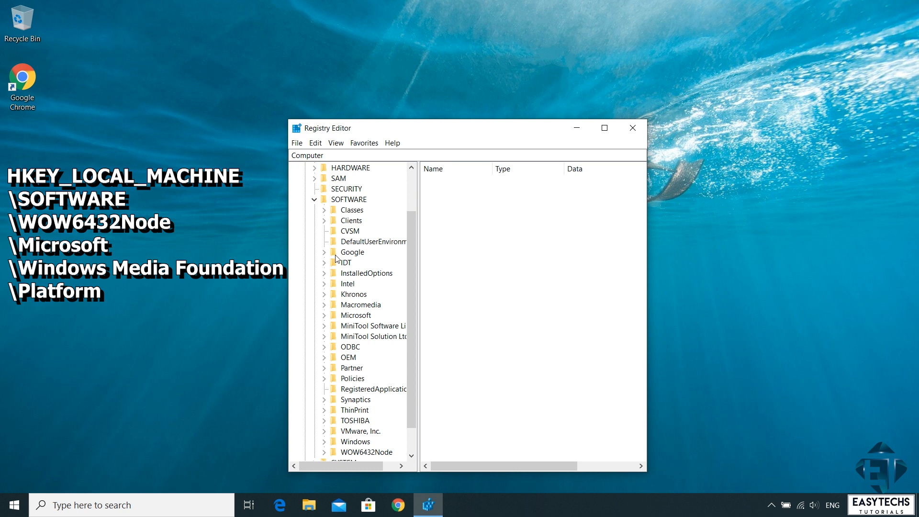
mouse_move(405, 397)
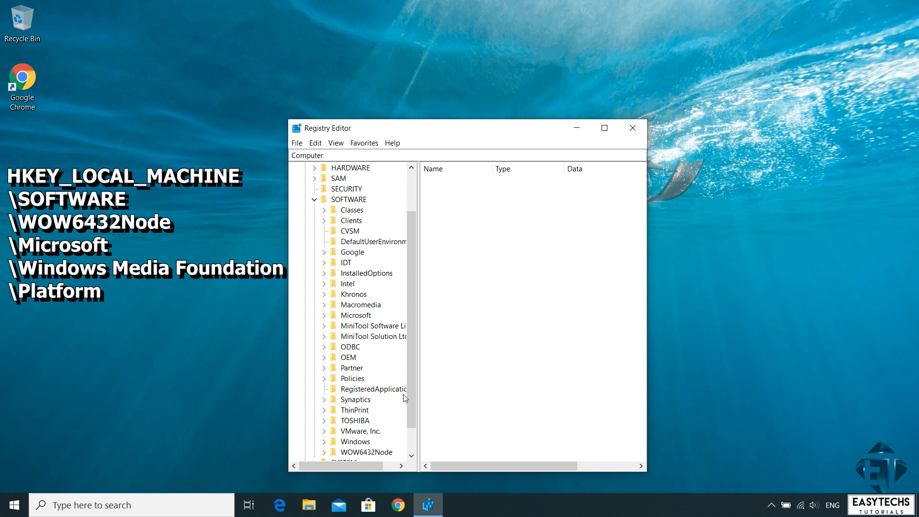
scroll(down, 3)
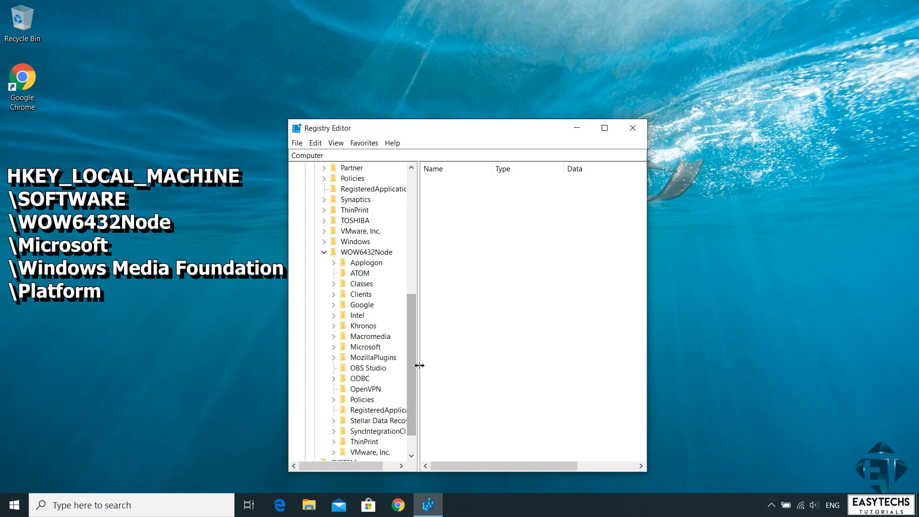
mouse_move(415, 363)
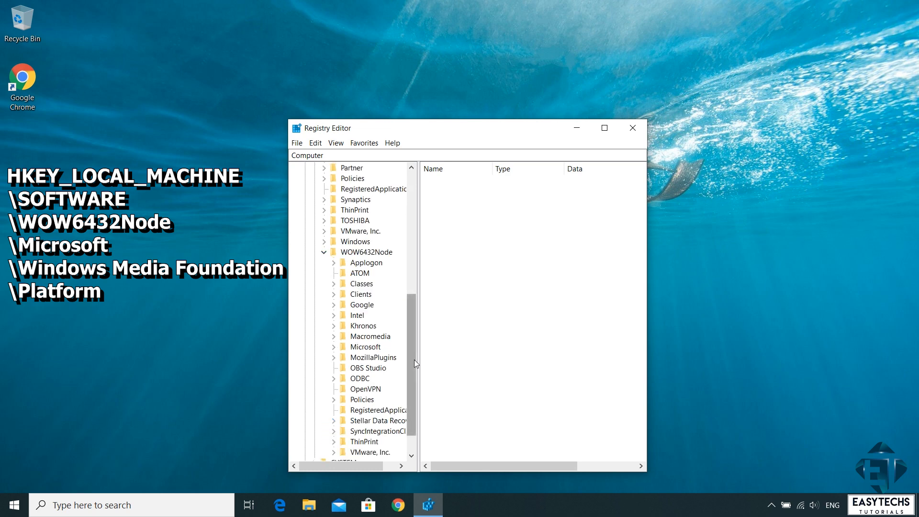
scroll(down, 3)
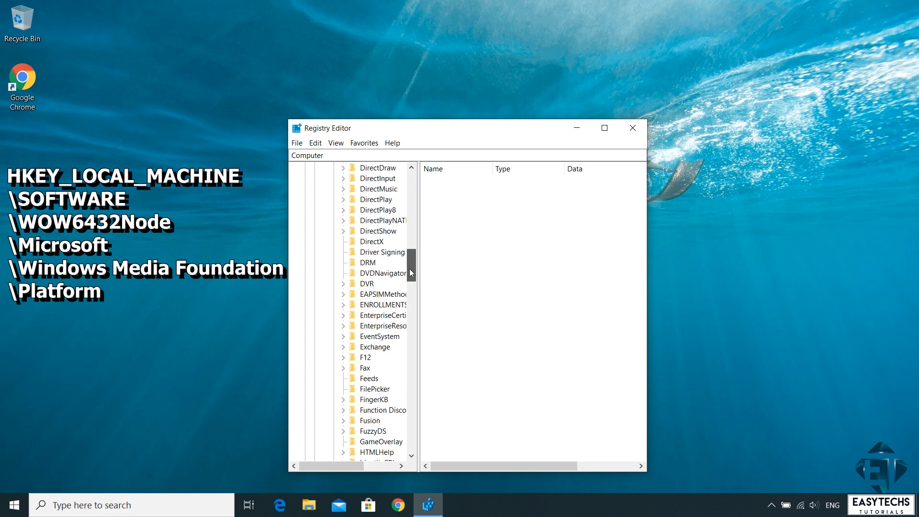
scroll(down, 3)
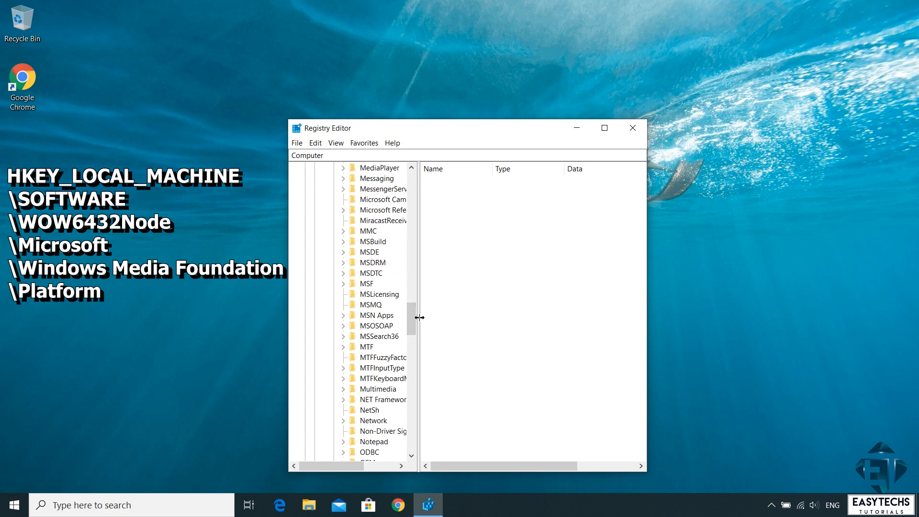
scroll(down, 3)
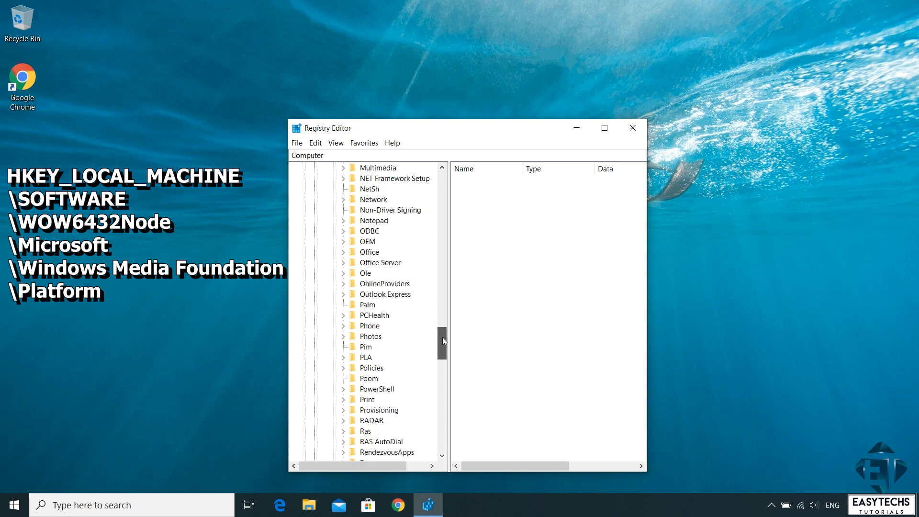
scroll(down, 3)
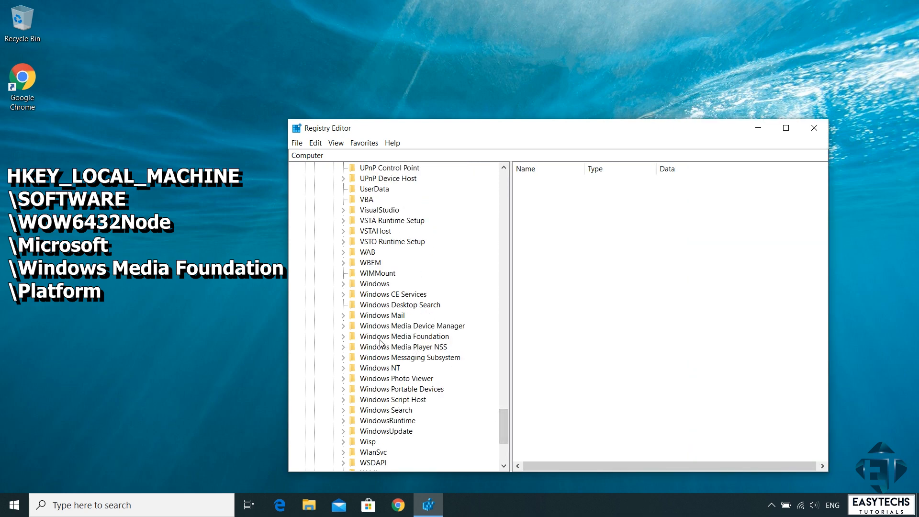
- Expand Windows Media Foundation and select its Platform key to show its values
click(343, 335)
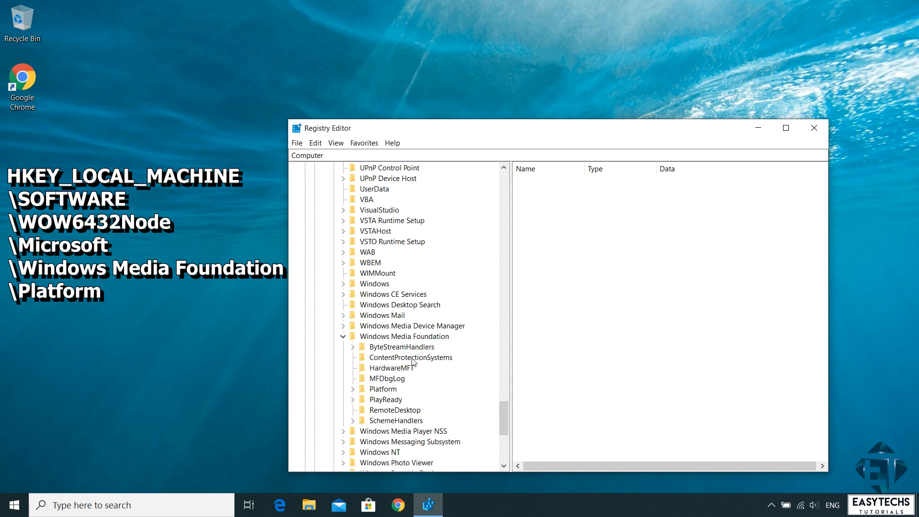
click(382, 389)
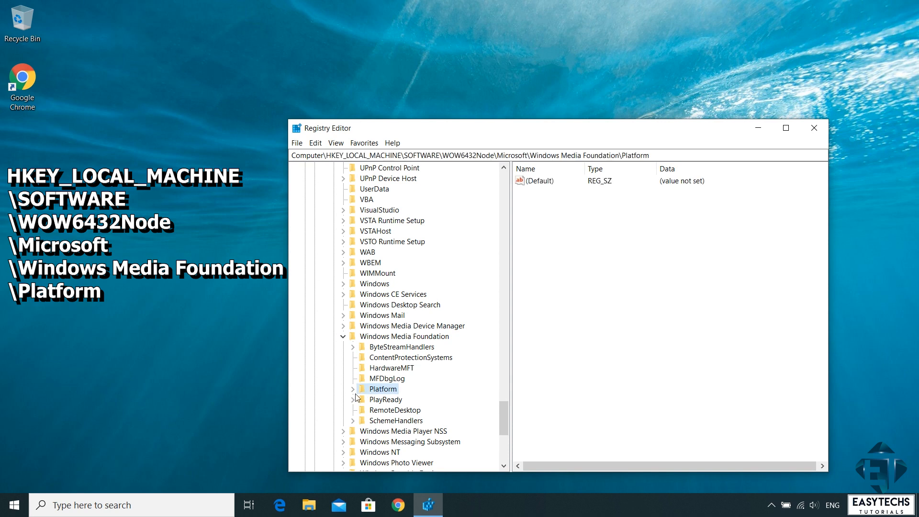
click(352, 389)
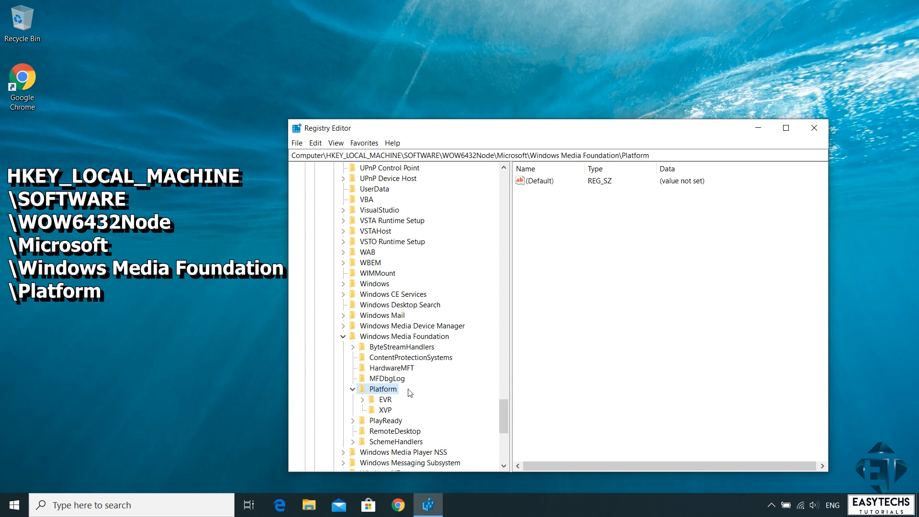
click(537, 180)
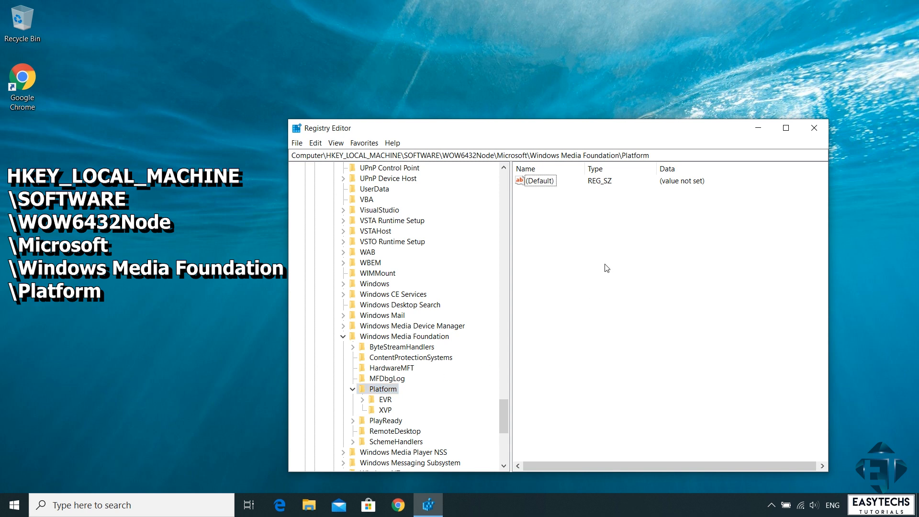
- Add a new DWORD (32-bit) value named EnableFrameServerMode under Platform with data 0
right_click(606, 268)
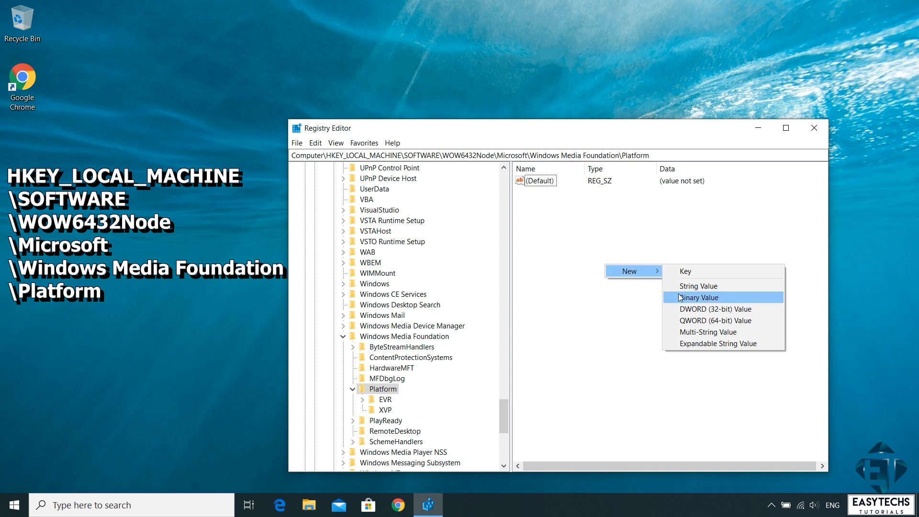
click(715, 309)
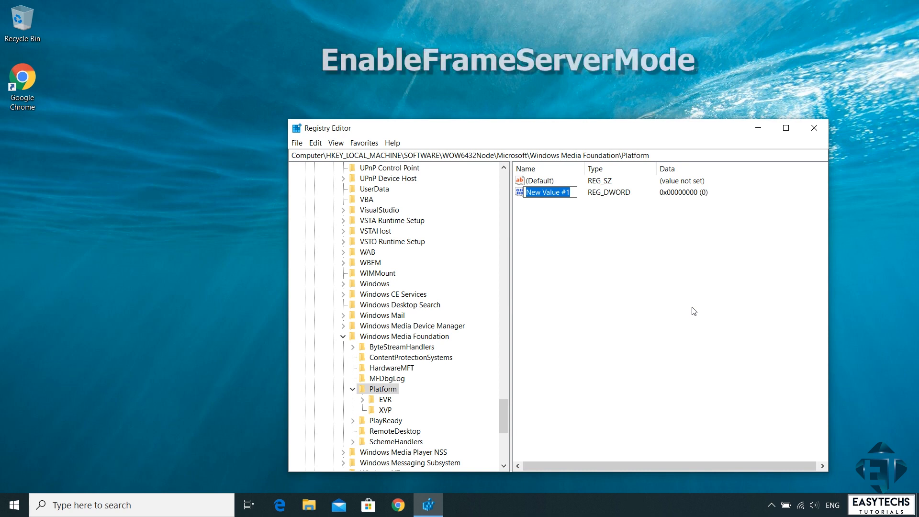
mouse_move(616, 262)
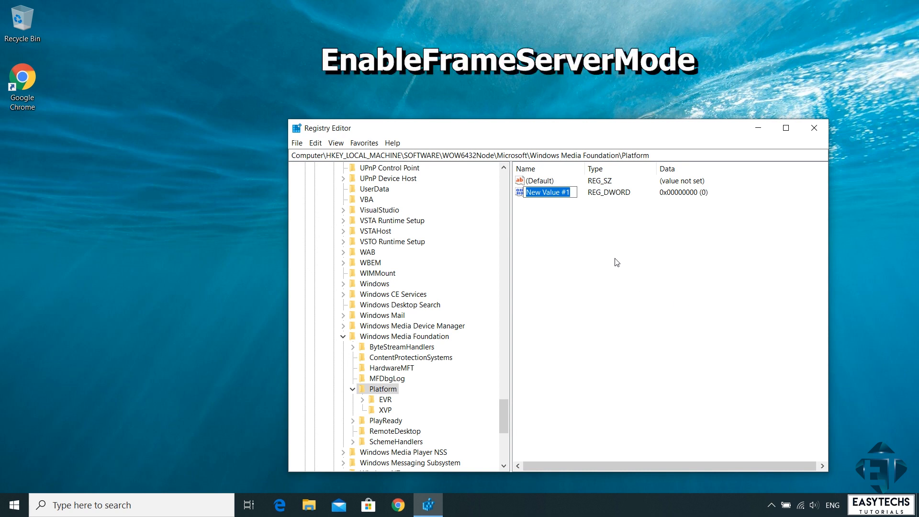
text(EnableFrame)
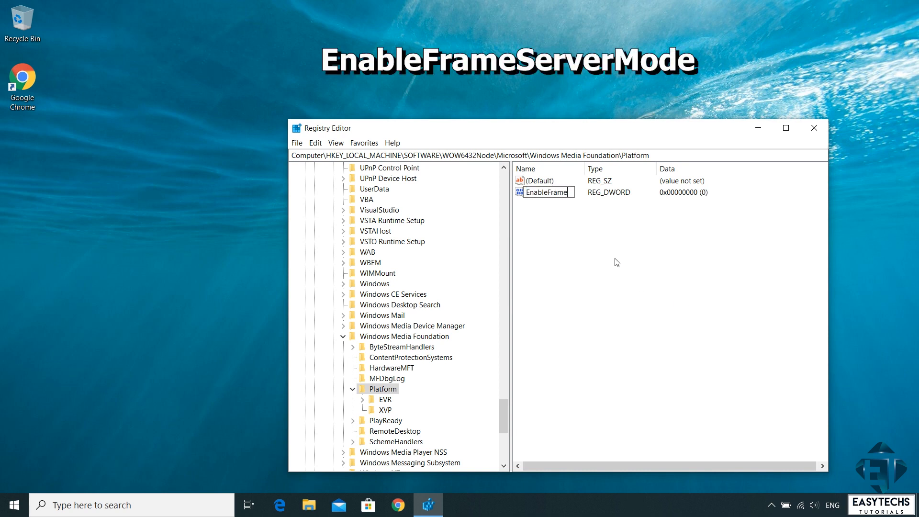
key(Return)
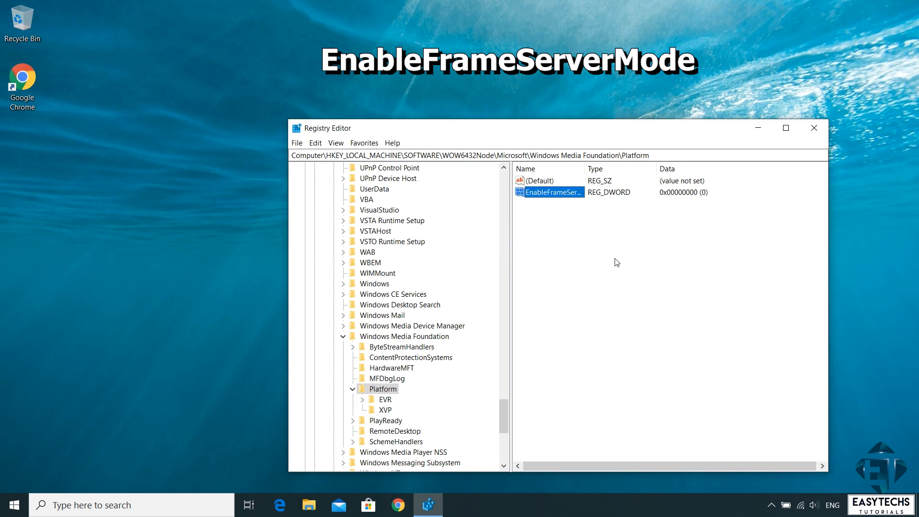
mouse_move(585, 168)
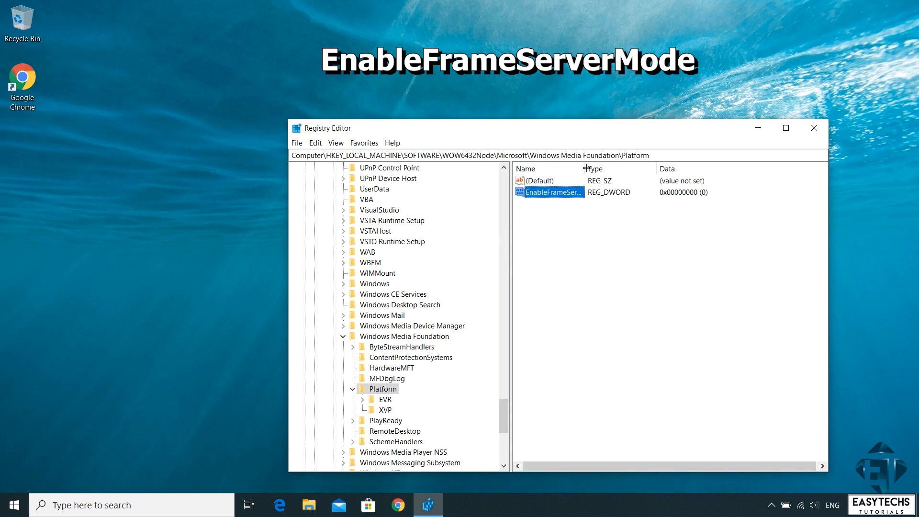
double_click(548, 192)
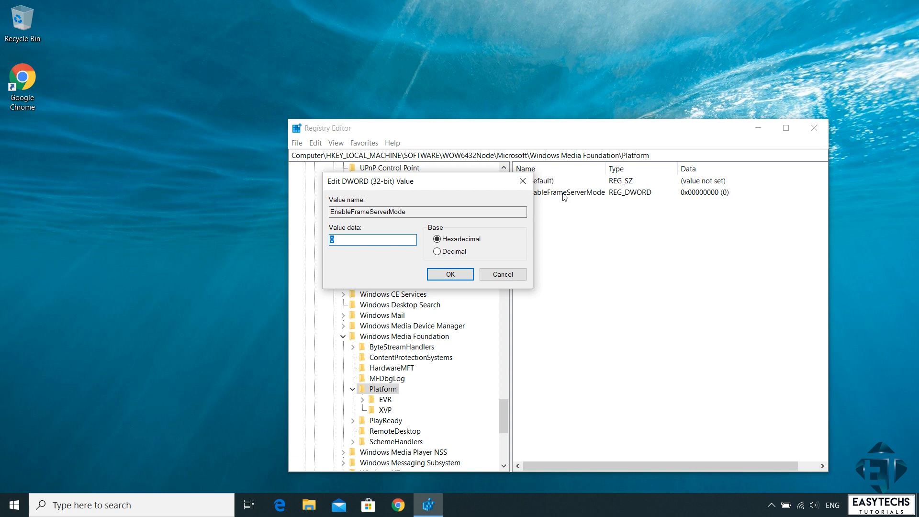
mouse_move(459, 271)
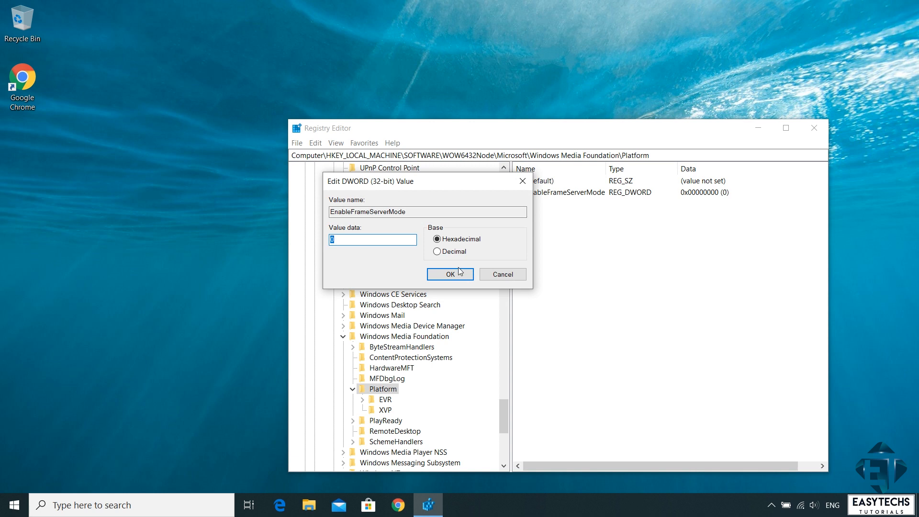
click(449, 273)
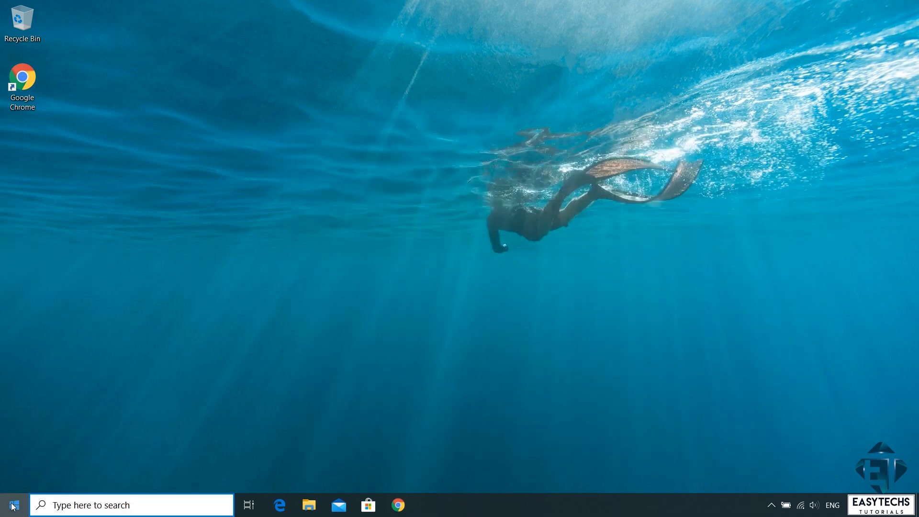
- Subscribe to the EasyTechs YouTube channel
click(11, 504)
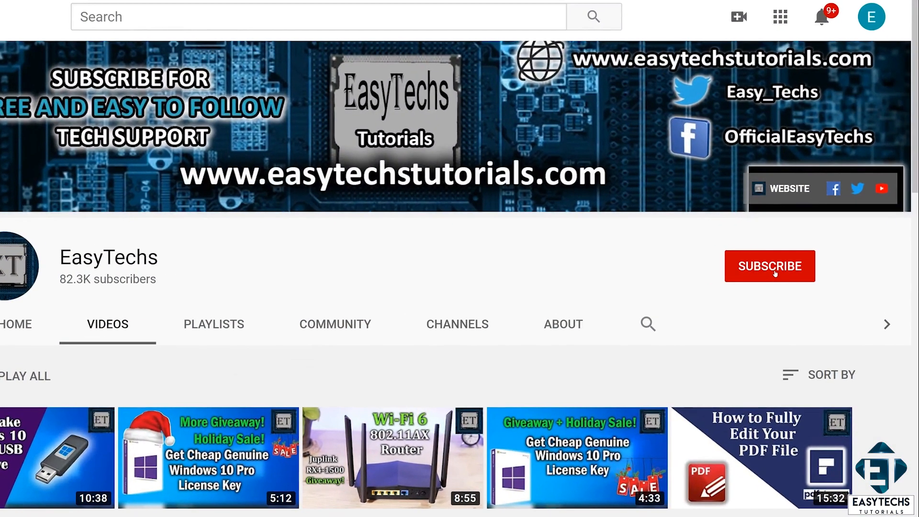
click(770, 265)
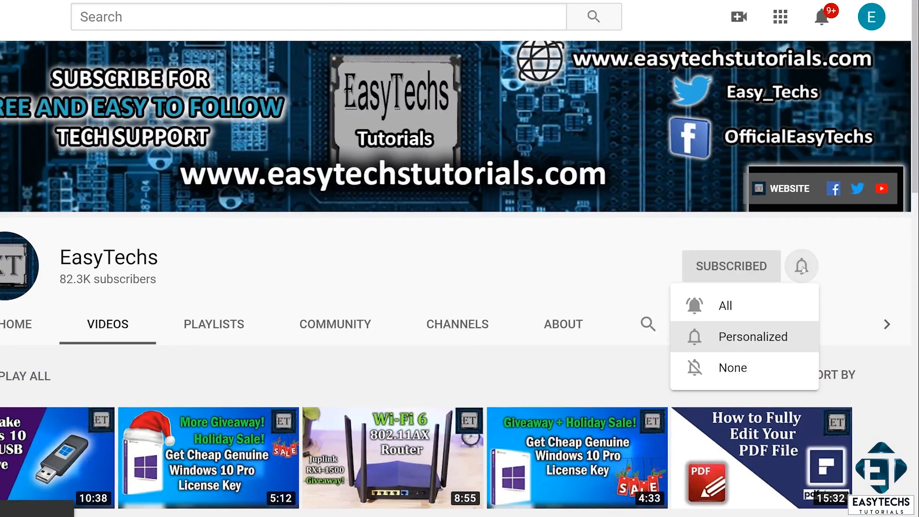